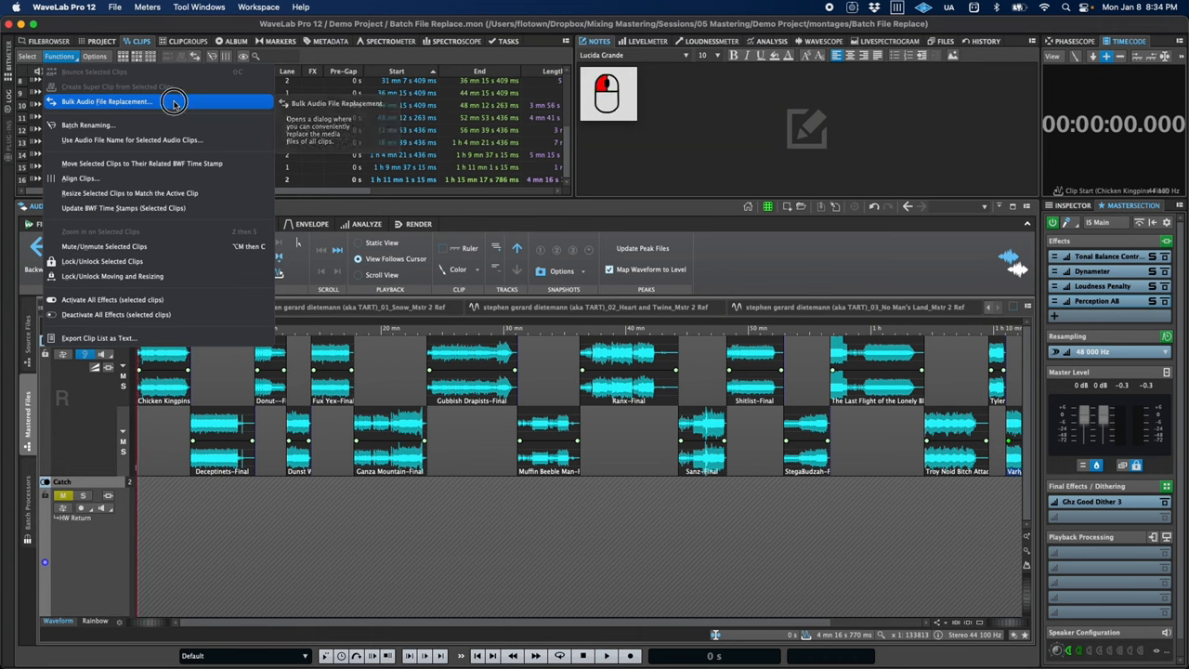
# Bulk-replace all montage clips with matching files from the Instrumentals folder and confirm the import.
pyautogui.click(104, 100)
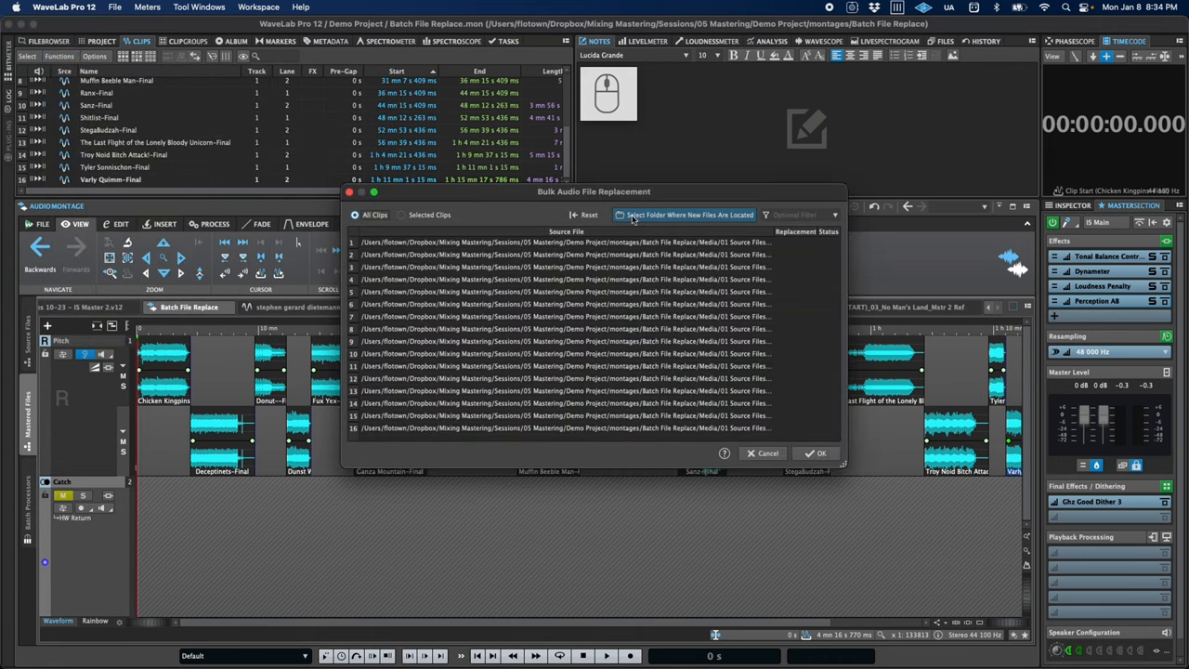
pyautogui.click(687, 215)
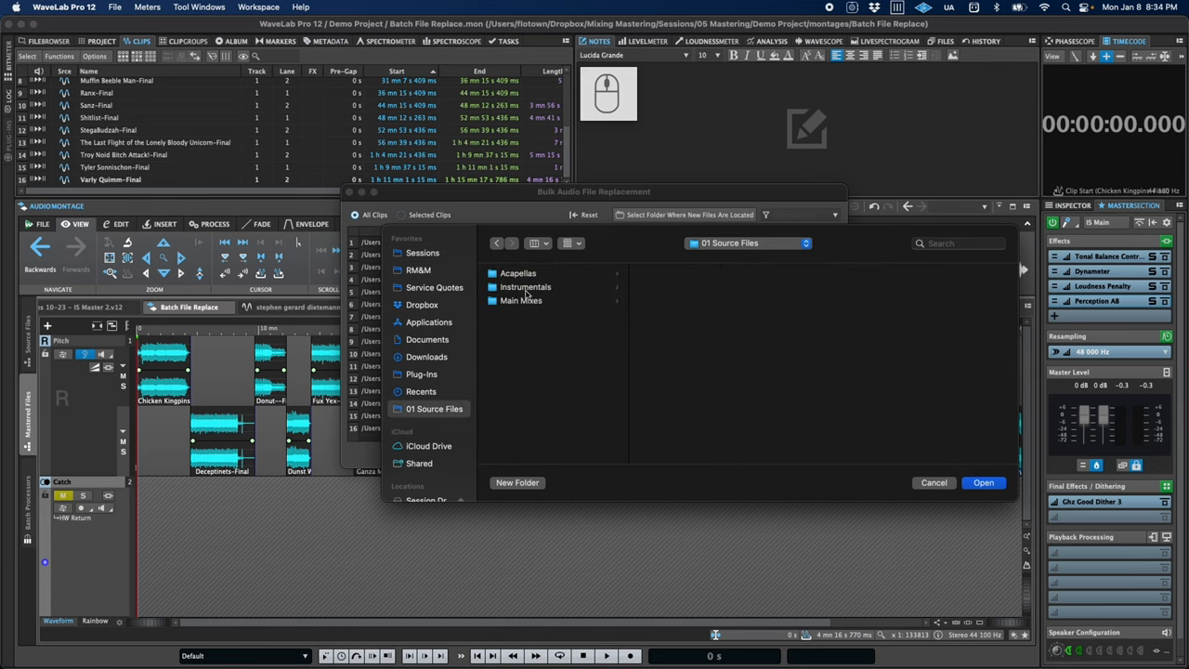
pyautogui.click(526, 287)
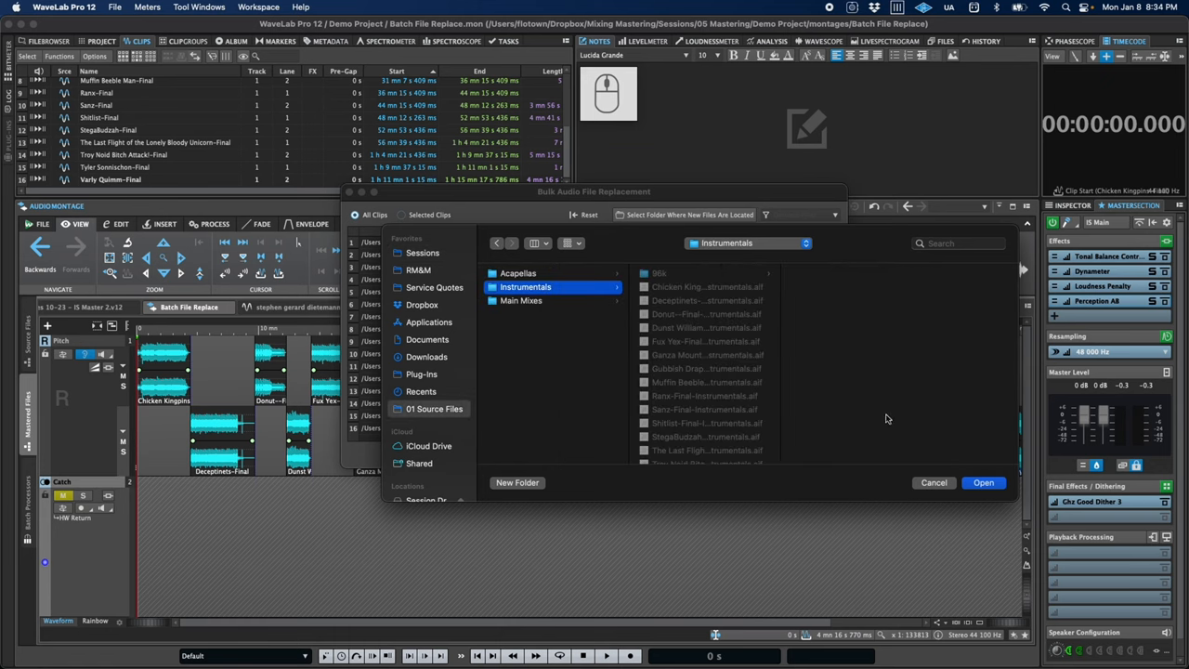
pyautogui.click(983, 483)
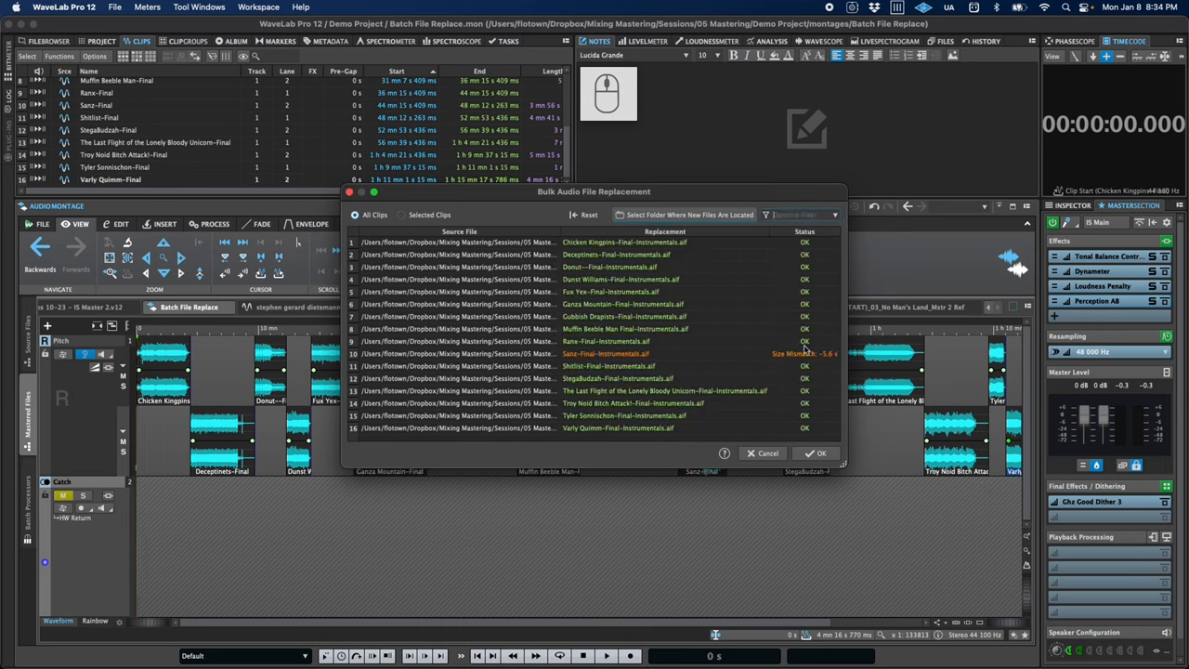
pyautogui.moveTo(680, 360)
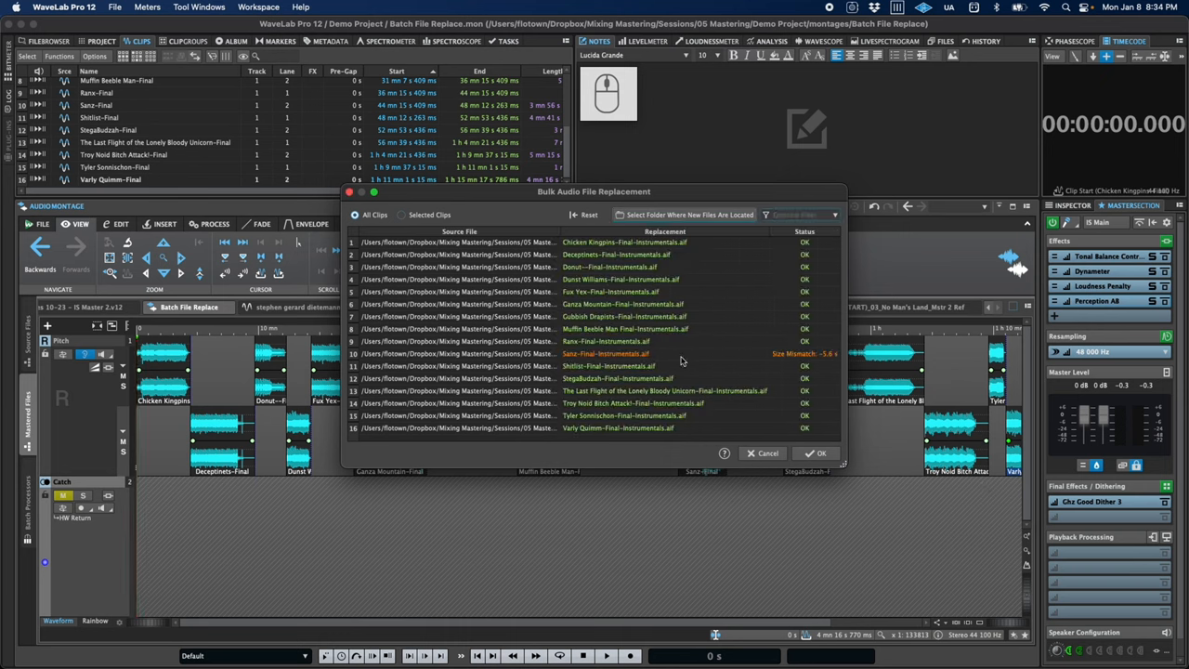
pyautogui.moveTo(816, 453)
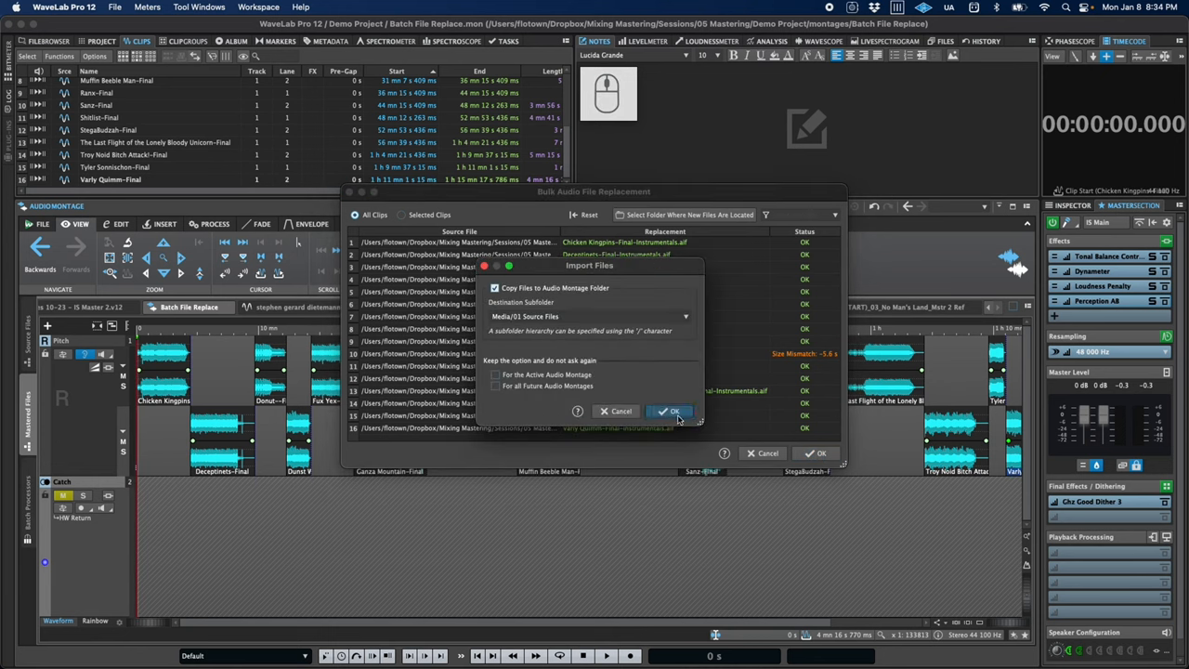
pyautogui.click(673, 412)
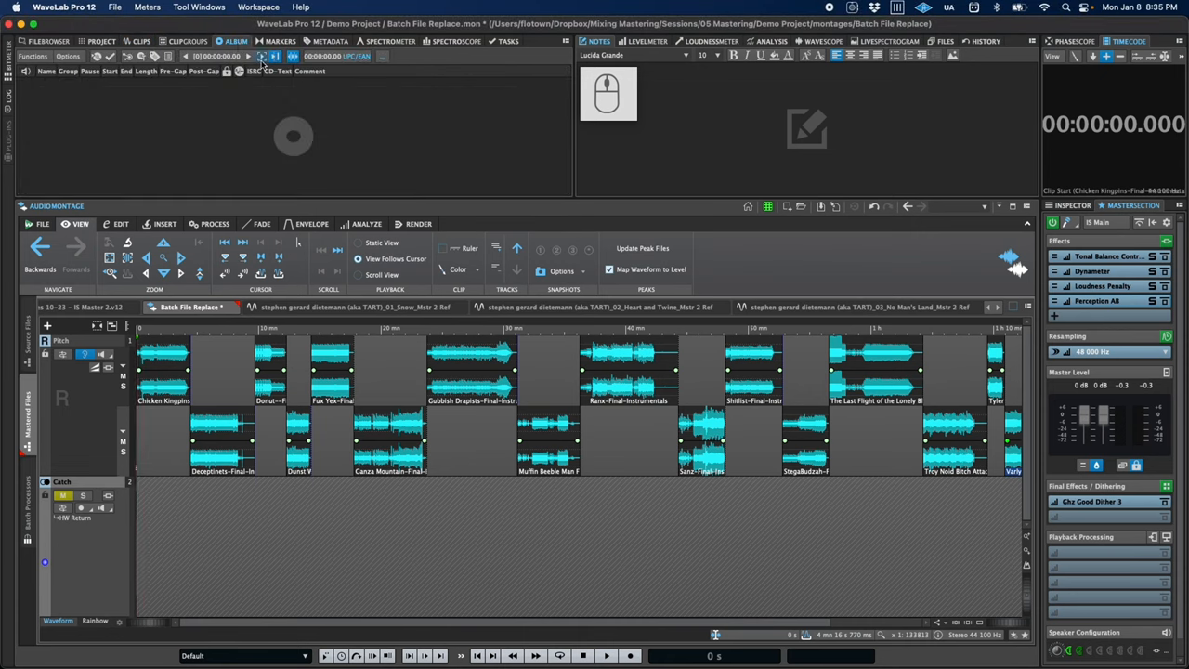
pyautogui.moveTo(264, 56)
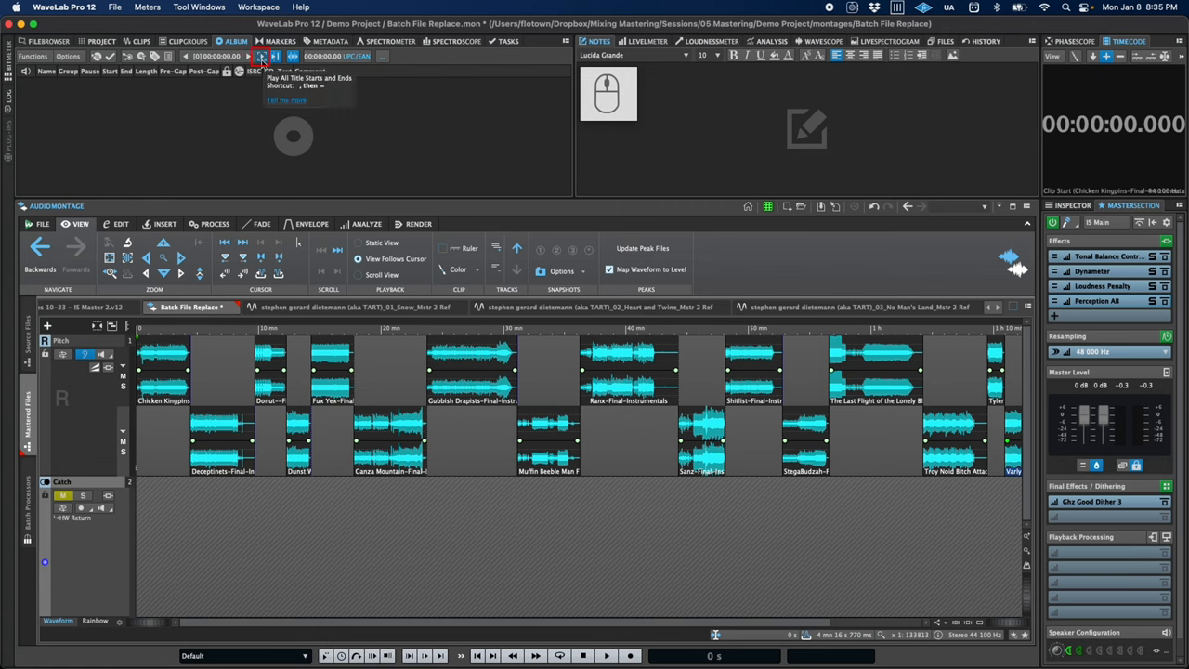
pyautogui.moveTo(184, 67)
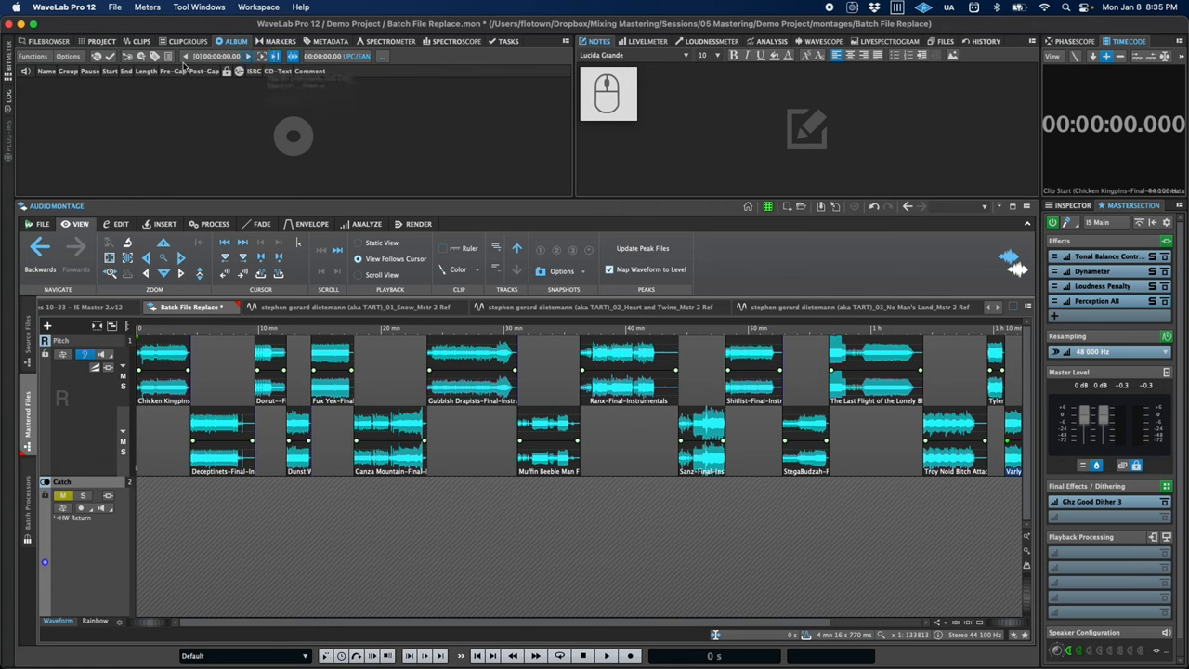
# Adjust the title playback test durations in Edit Title Playback Times and confirm.
pyautogui.click(67, 56)
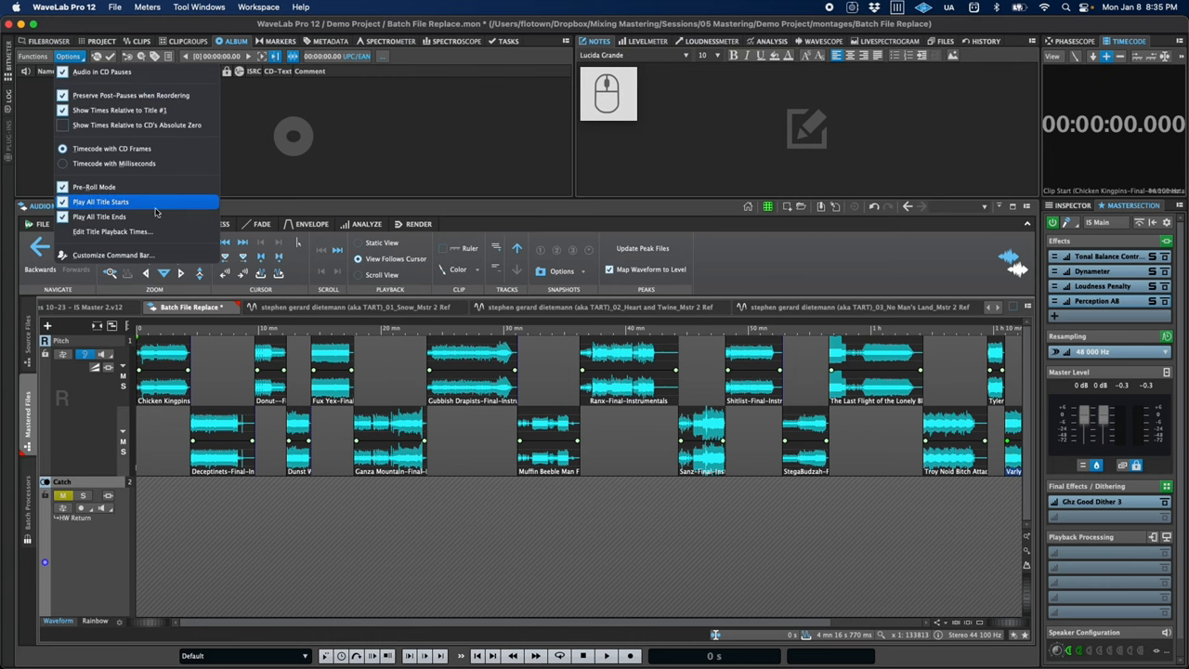
pyautogui.click(112, 231)
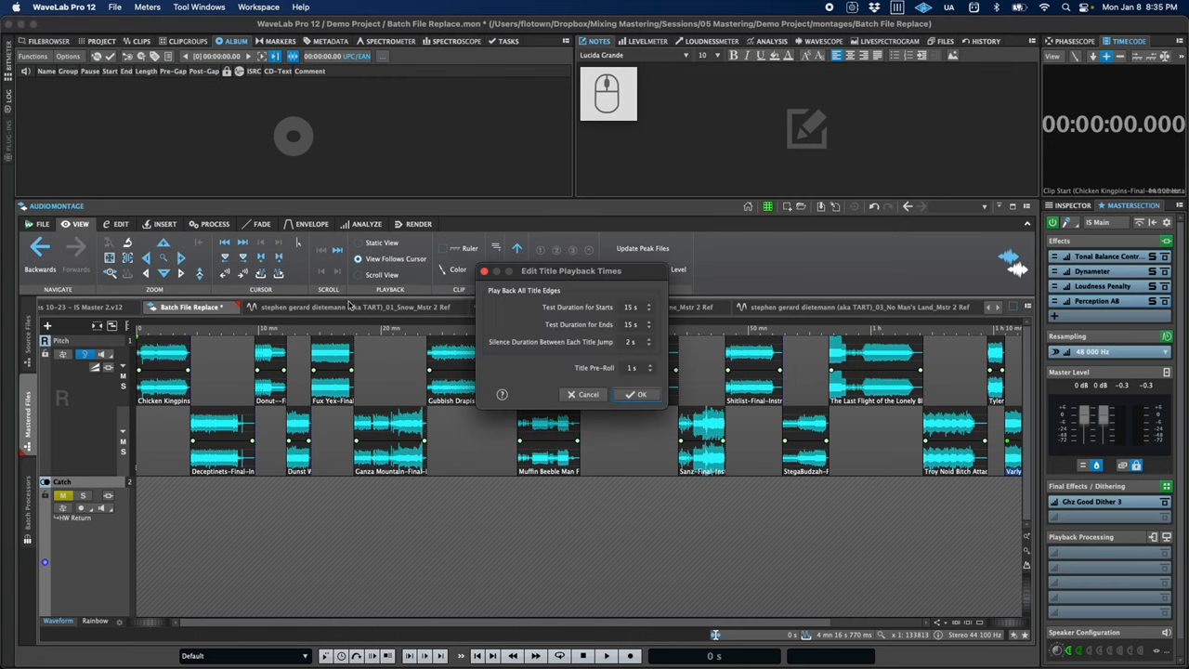
pyautogui.click(640, 394)
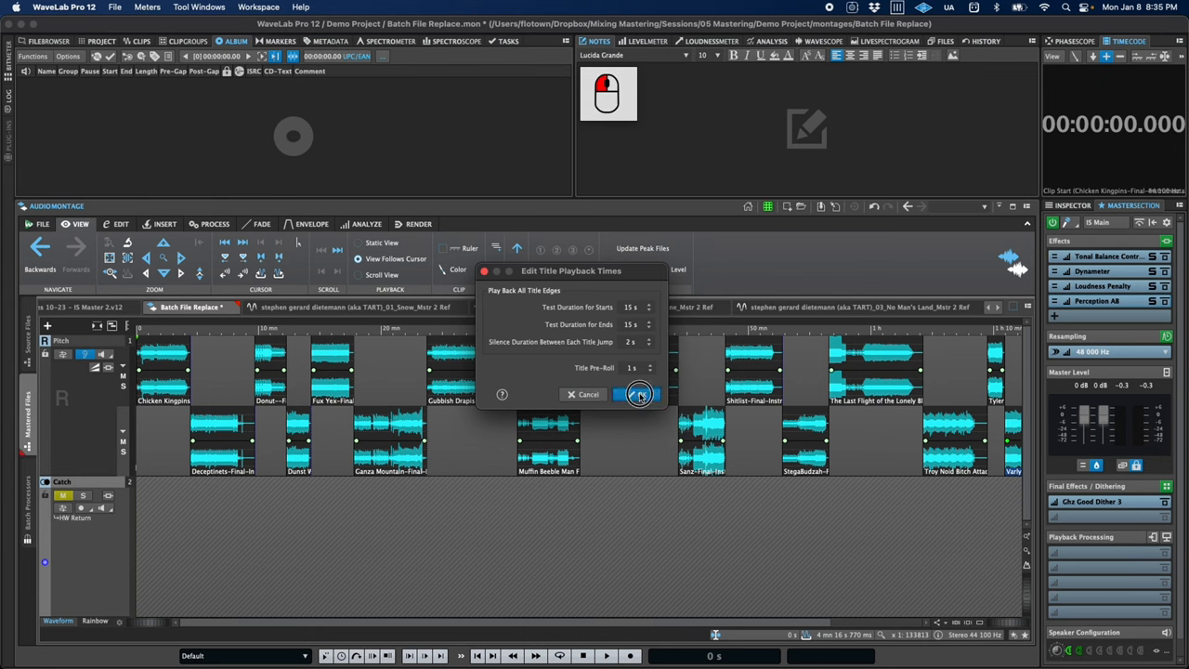
pyautogui.click(641, 394)
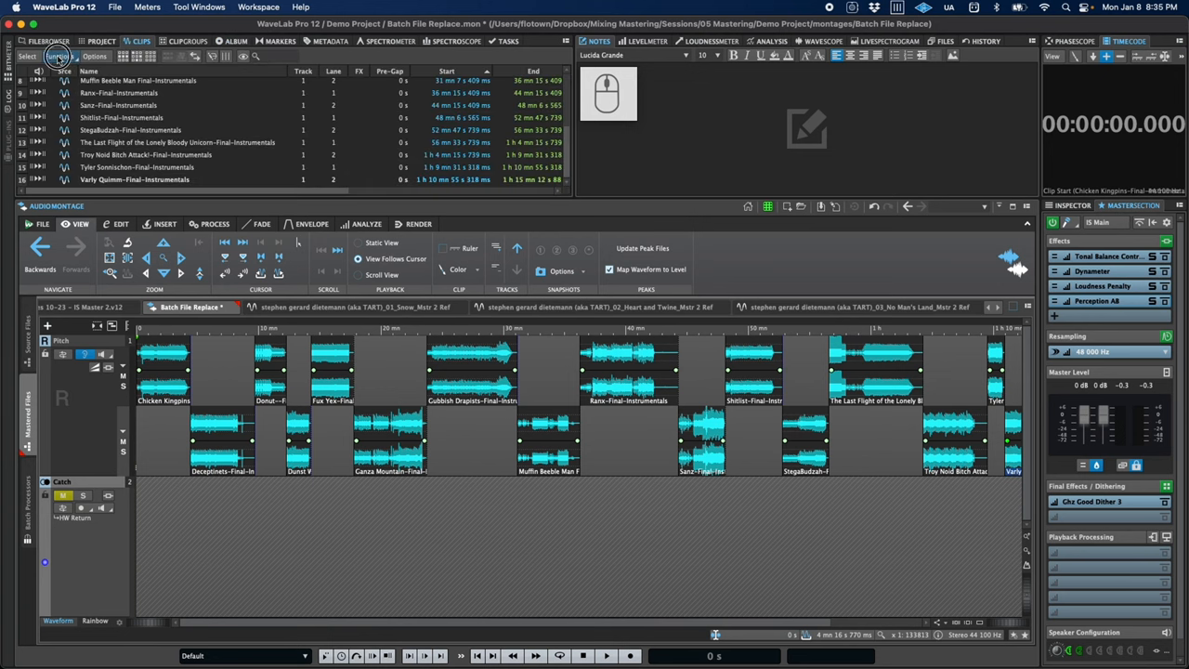
# Export the clip list as text with output set to Automatic (file in temporary folder).
pyautogui.click(28, 55)
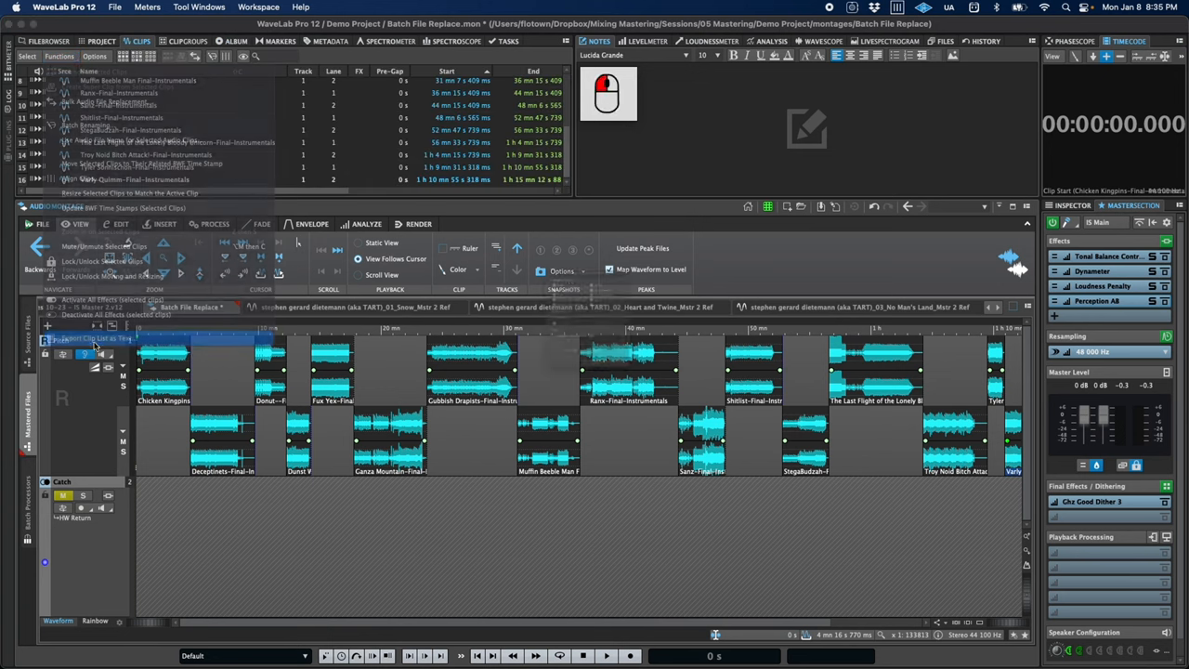
pyautogui.click(93, 338)
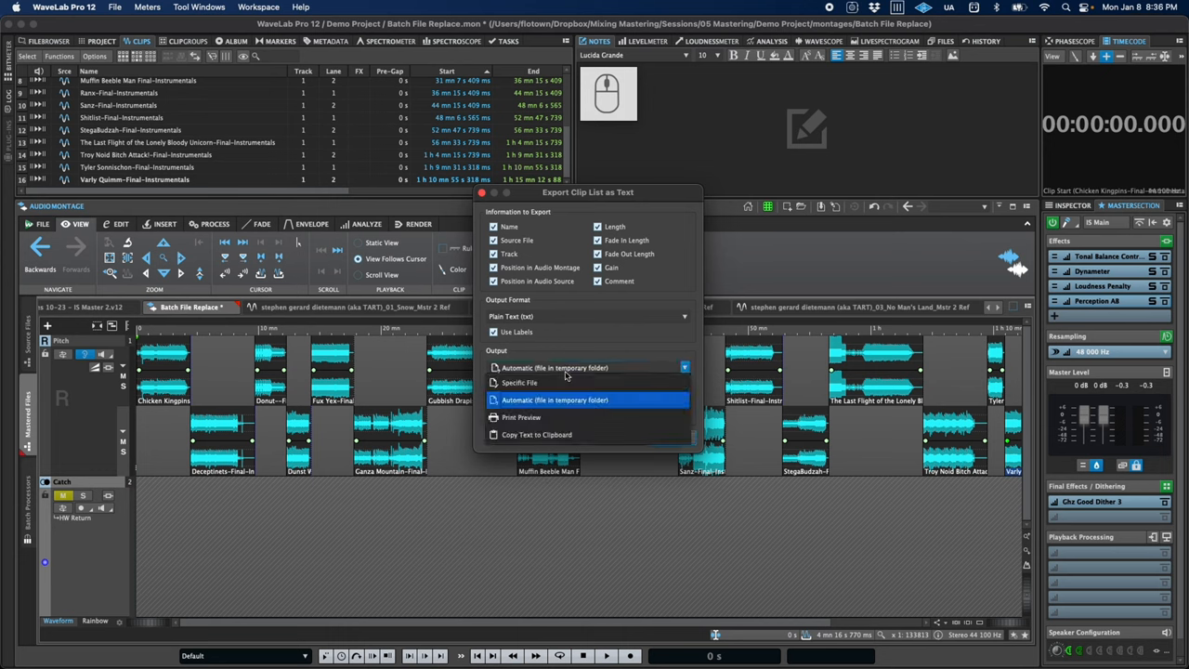
pyautogui.click(535, 435)
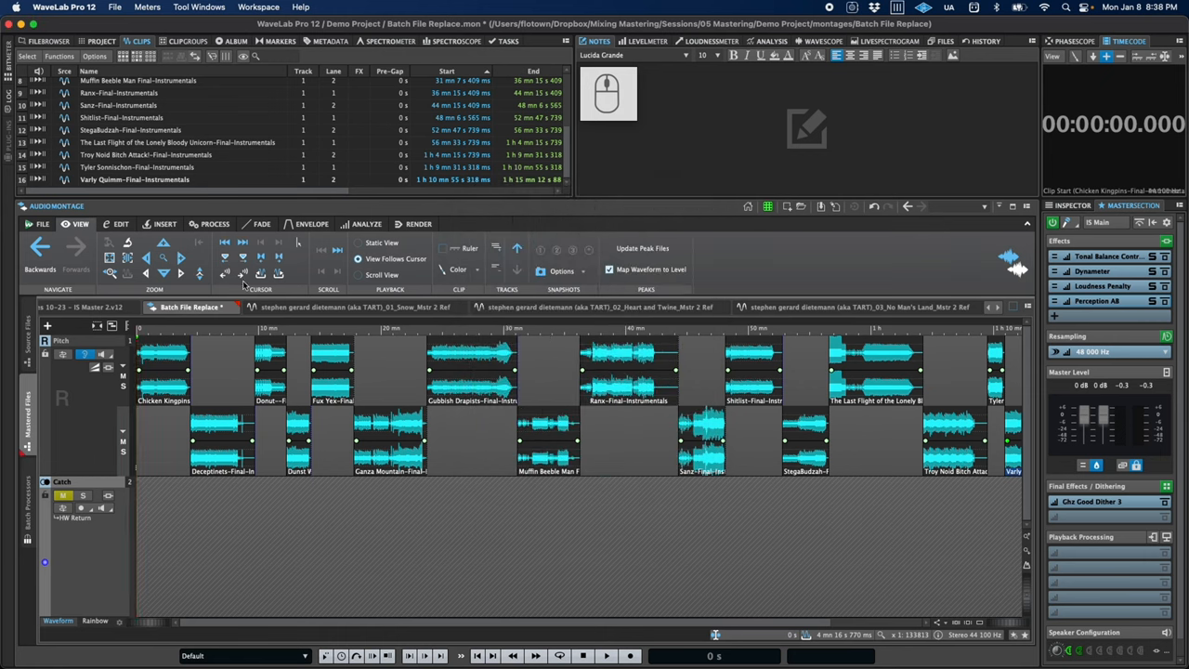
# Show the File page to browse the project's audio montages.
pyautogui.click(43, 223)
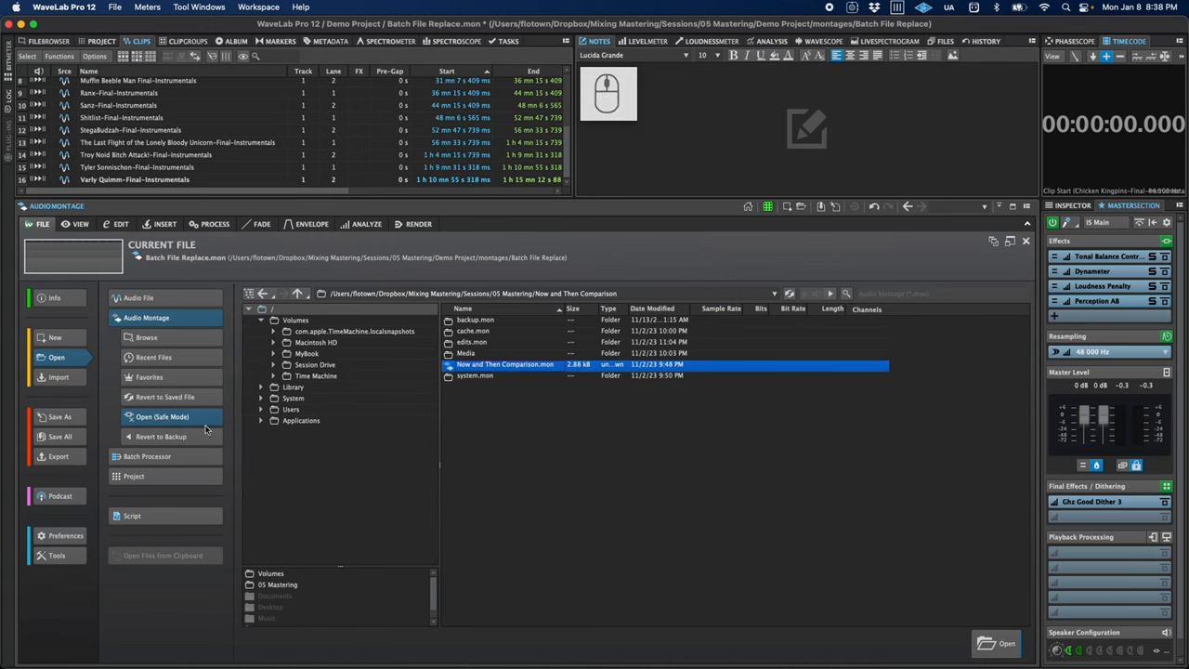
pyautogui.moveTo(203, 427)
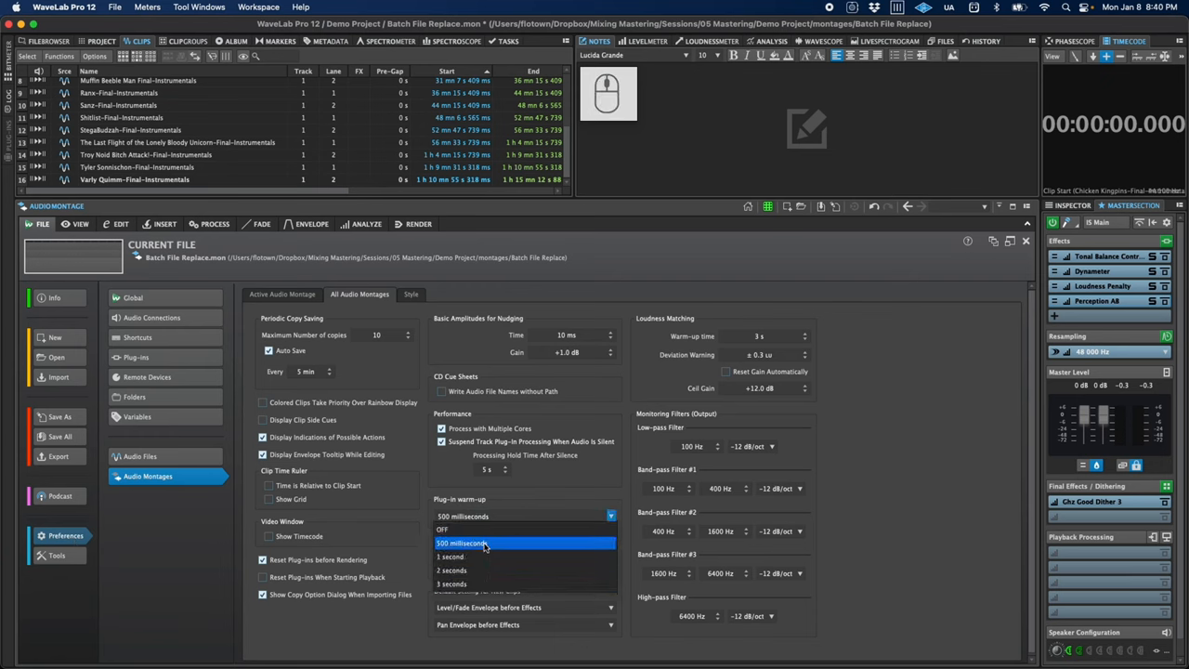
# Set plug-in warm-up and enable Time is Relative to Clip Start with a ruler grid in montage preferences.
pyautogui.click(483, 542)
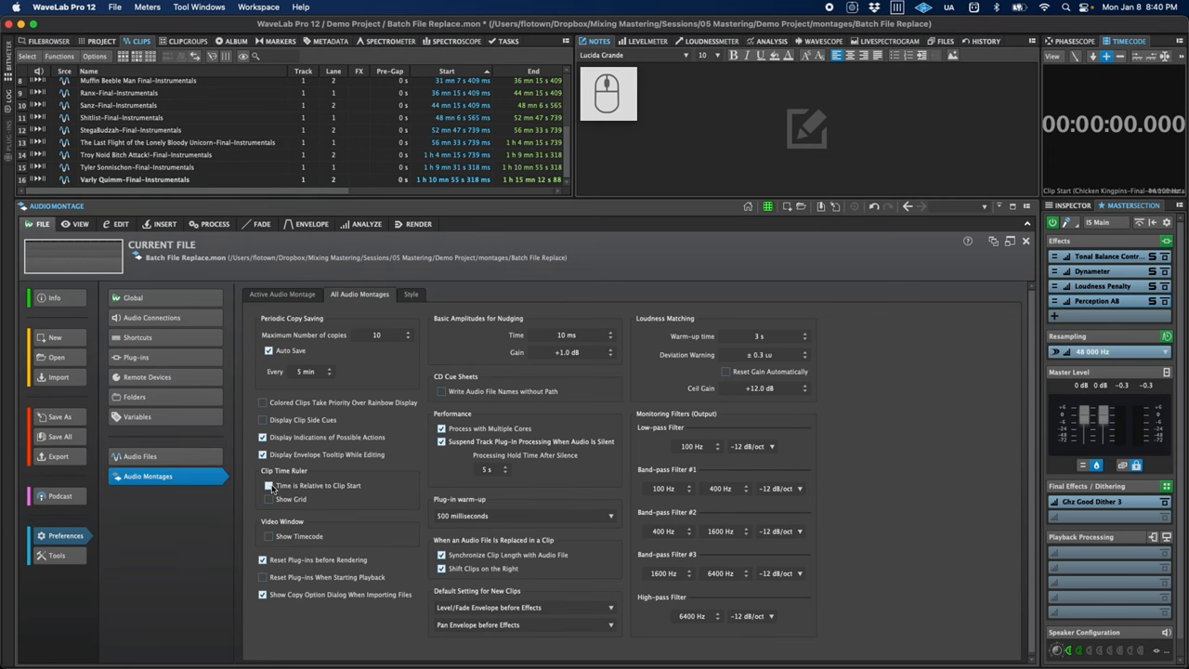
pyautogui.click(268, 485)
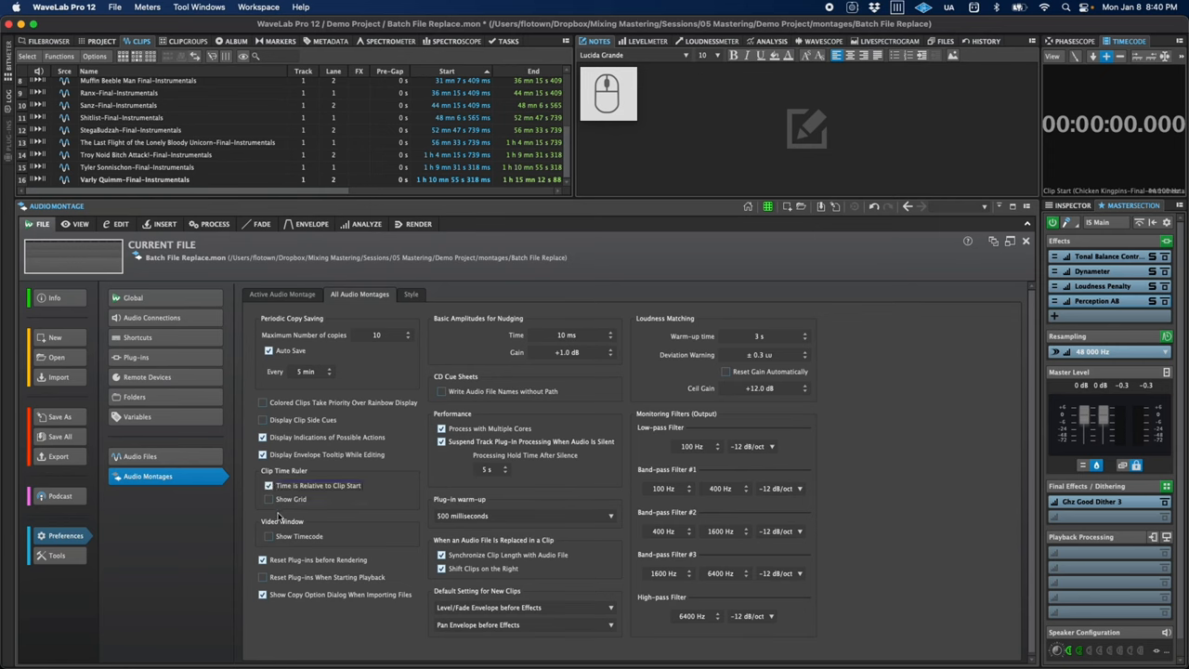
pyautogui.click(267, 498)
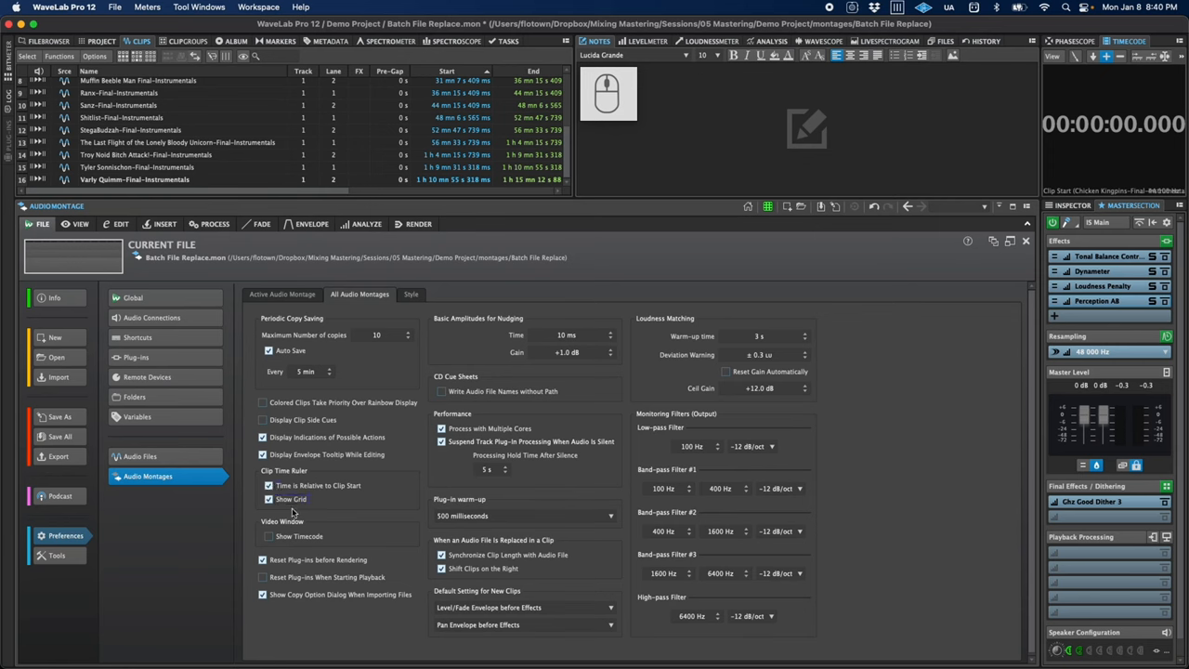
pyautogui.click(264, 420)
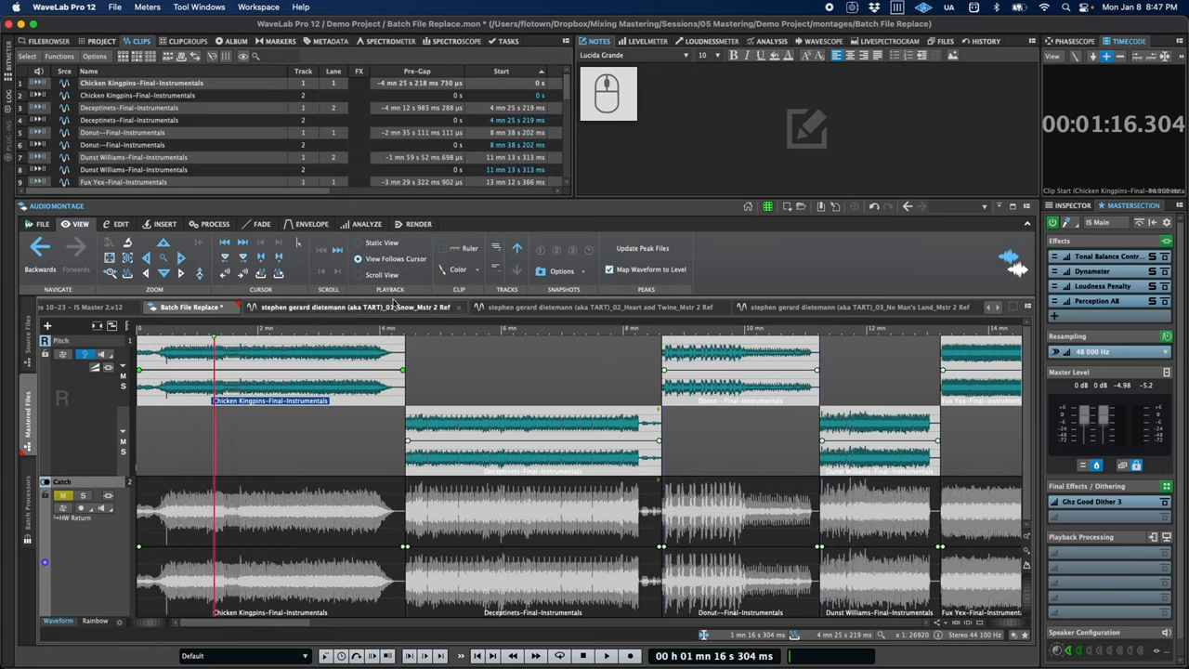
# Scroll through the Batch File Replace montage to inspect the Final-Instrumentals clips.
pyautogui.scroll(-3)
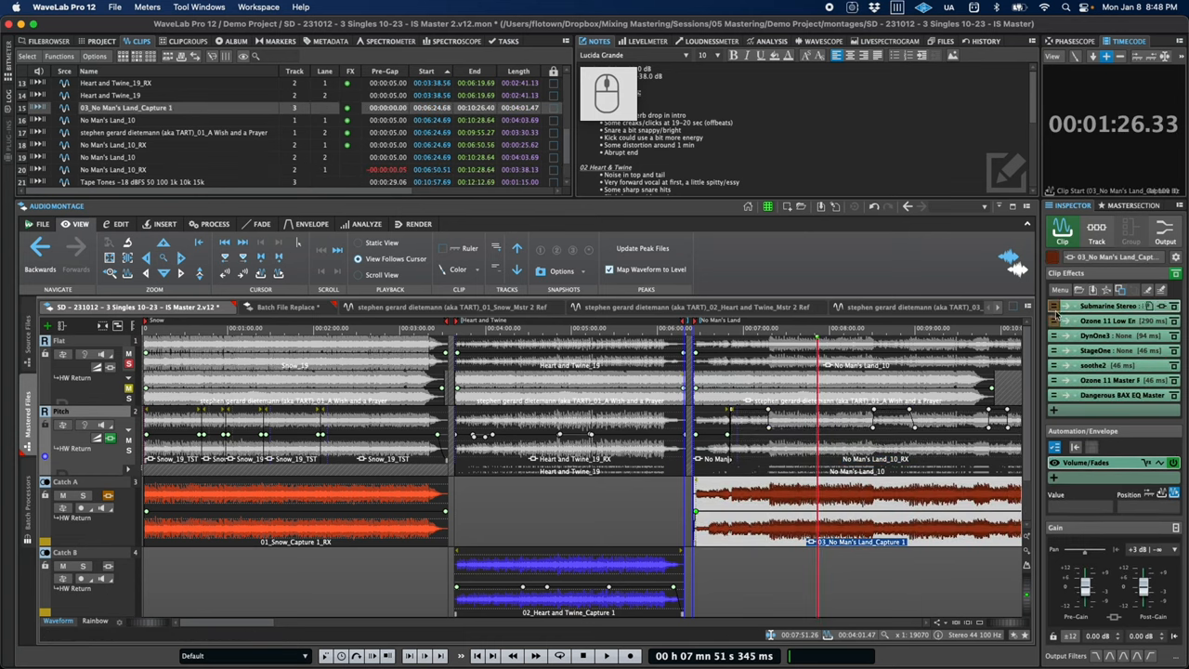
# Select the 01_Snow_Capture_1_RX clip so the Clips list follows it.
pyautogui.click(1060, 289)
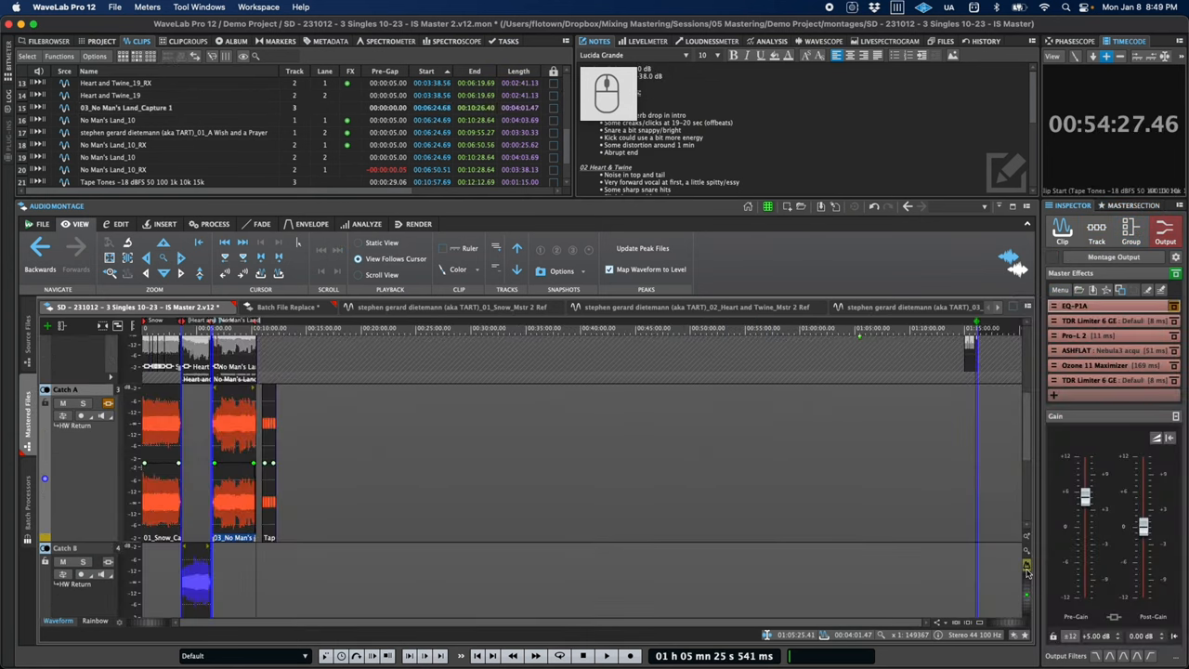
pyautogui.moveTo(1026, 567)
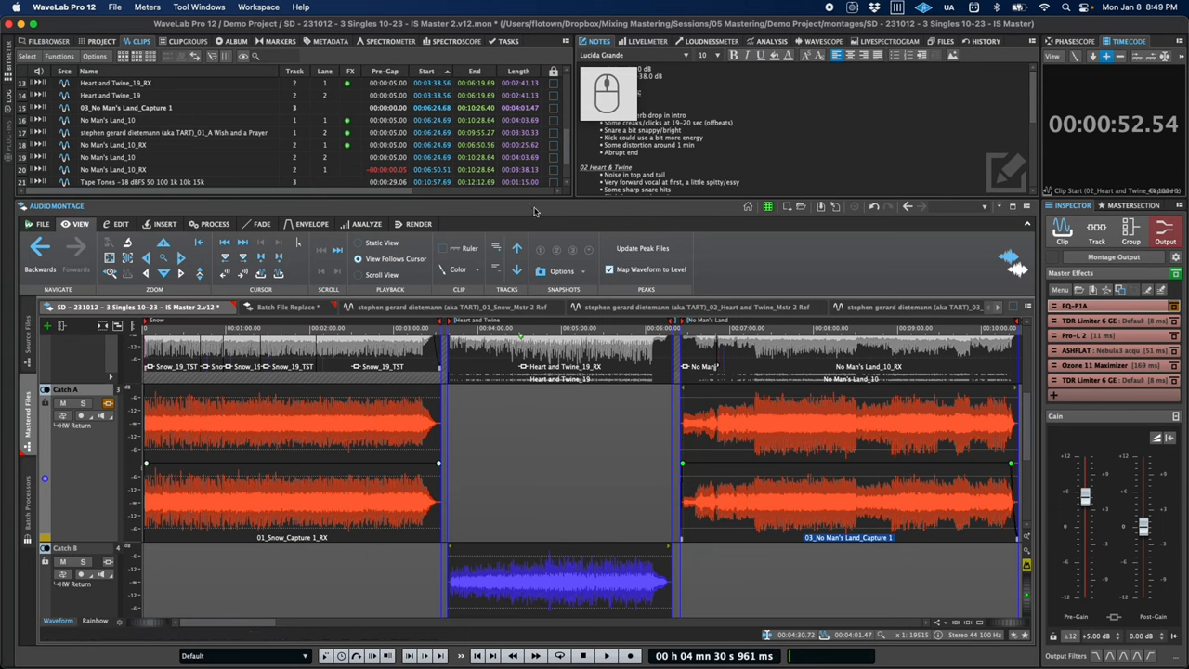
pyautogui.moveTo(448, 500)
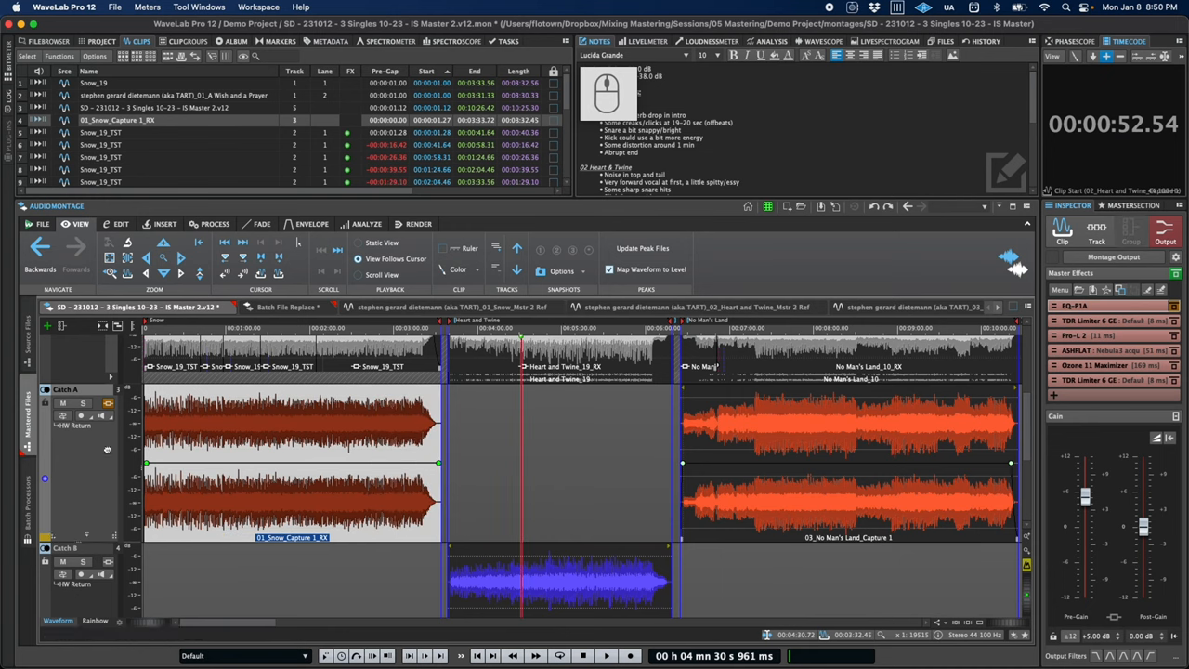
pyautogui.click(108, 416)
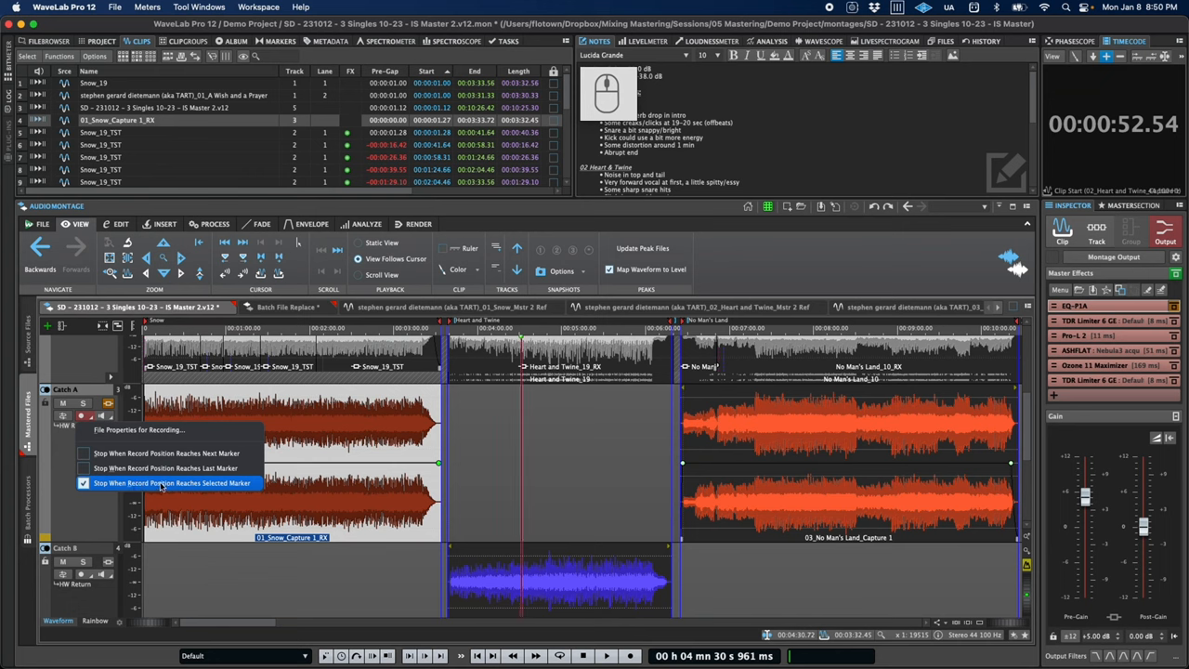
pyautogui.moveTo(167, 453)
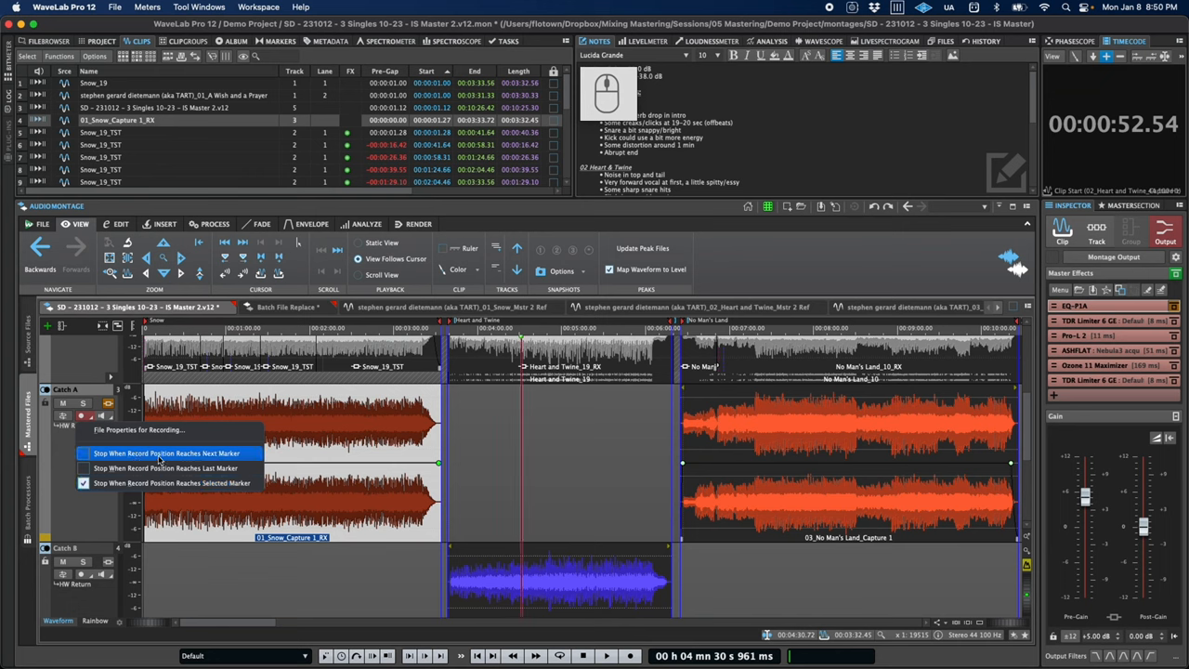
pyautogui.press('Escape')
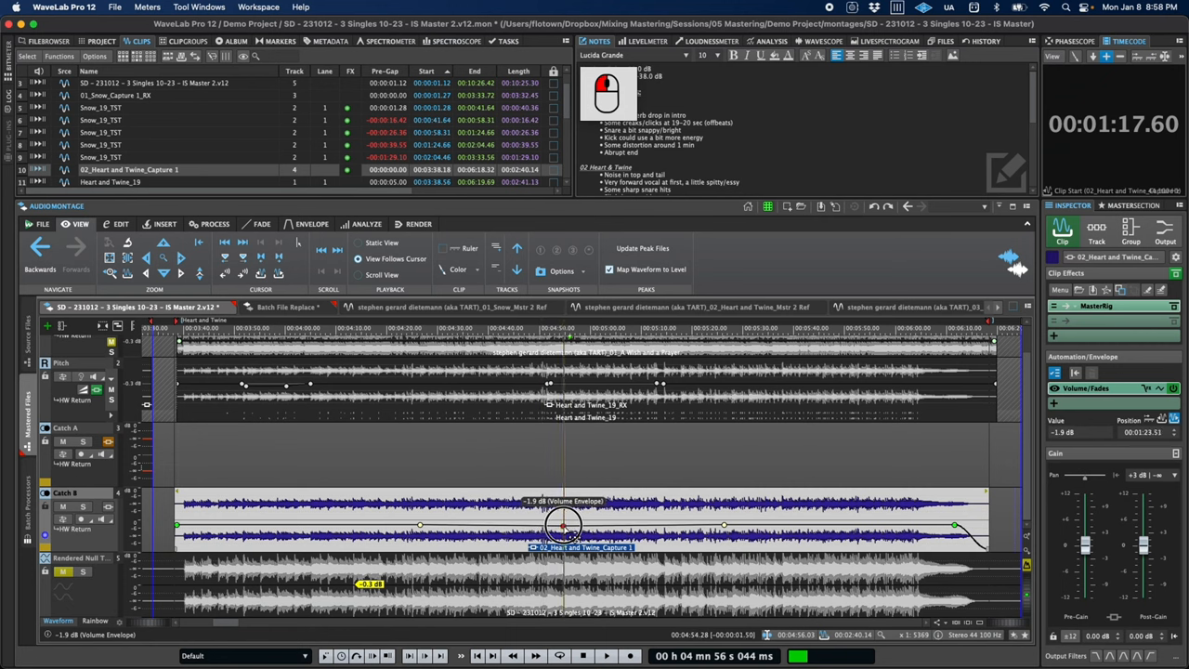
# Lower a section of the Heart and Twine clip's volume envelope and step through its points.
pyautogui.moveTo(561, 530); pyautogui.dragTo(573, 513)
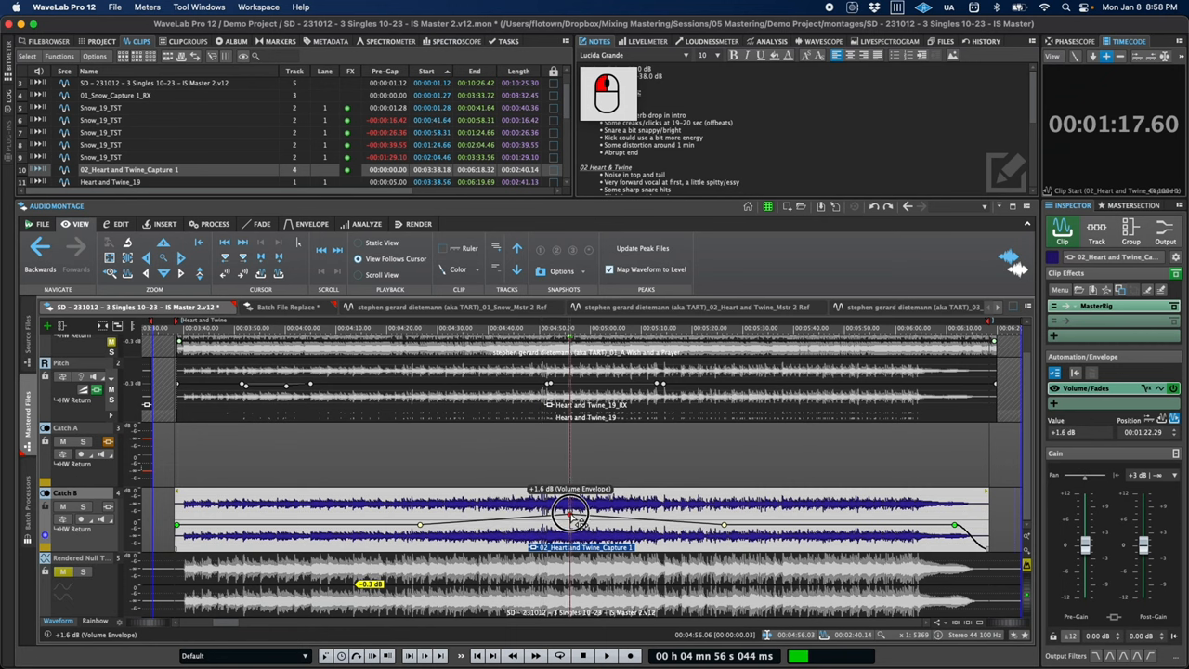
pyautogui.rightClick(570, 513)
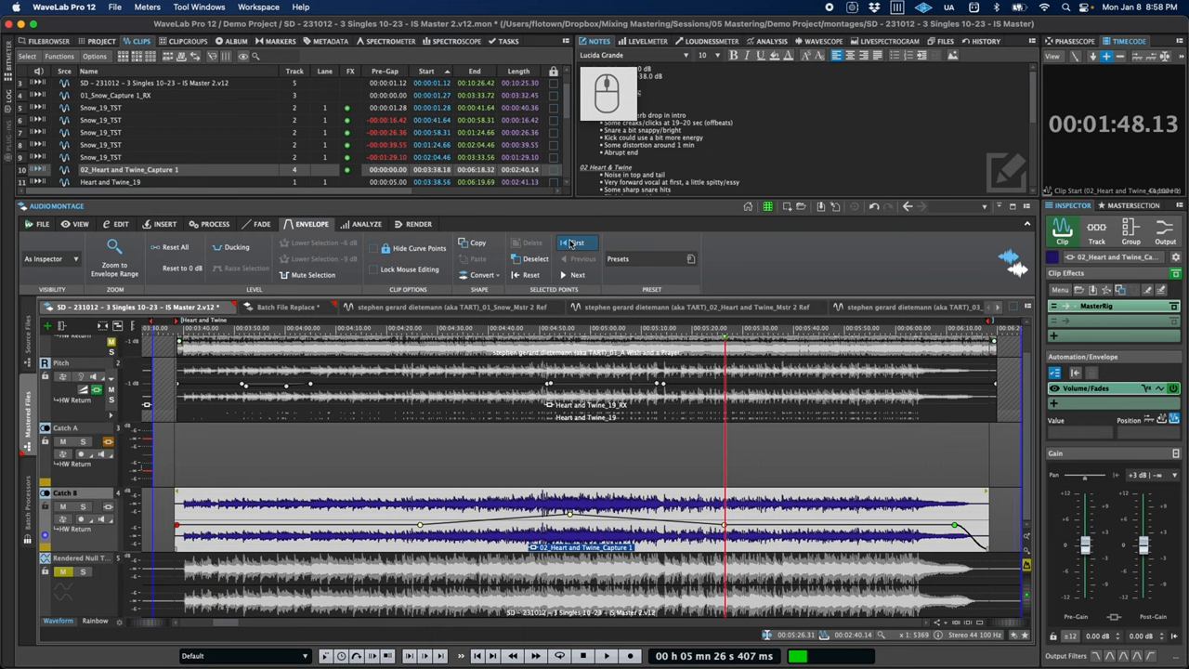
pyautogui.moveTo(576, 275)
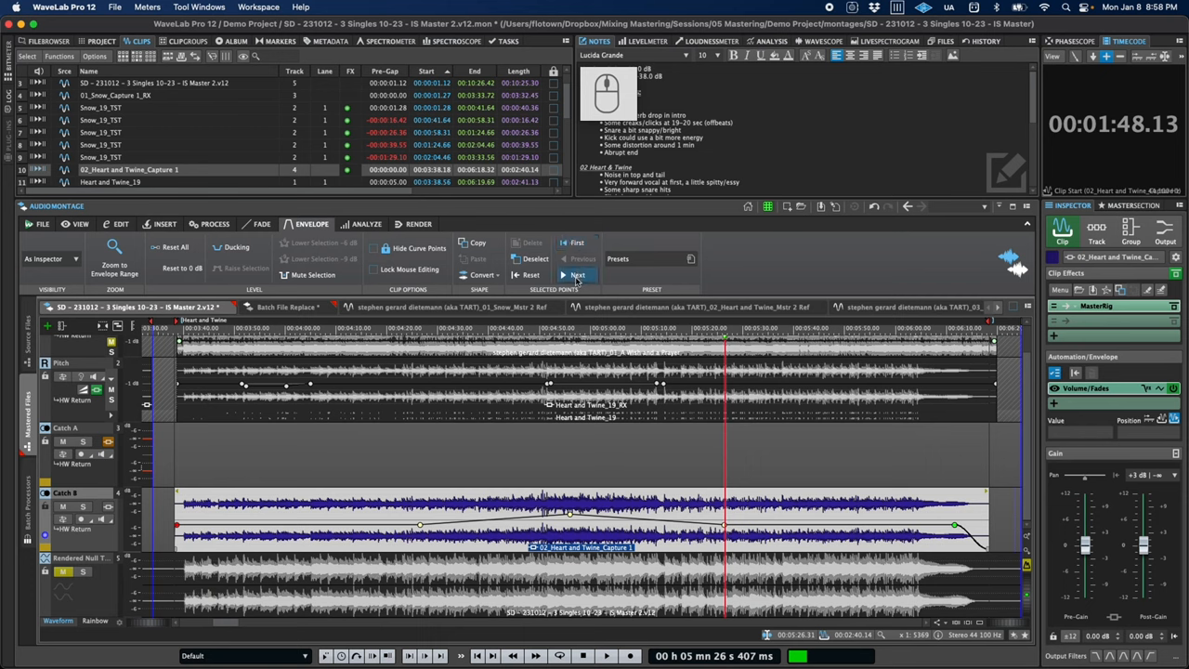
pyautogui.click(578, 275)
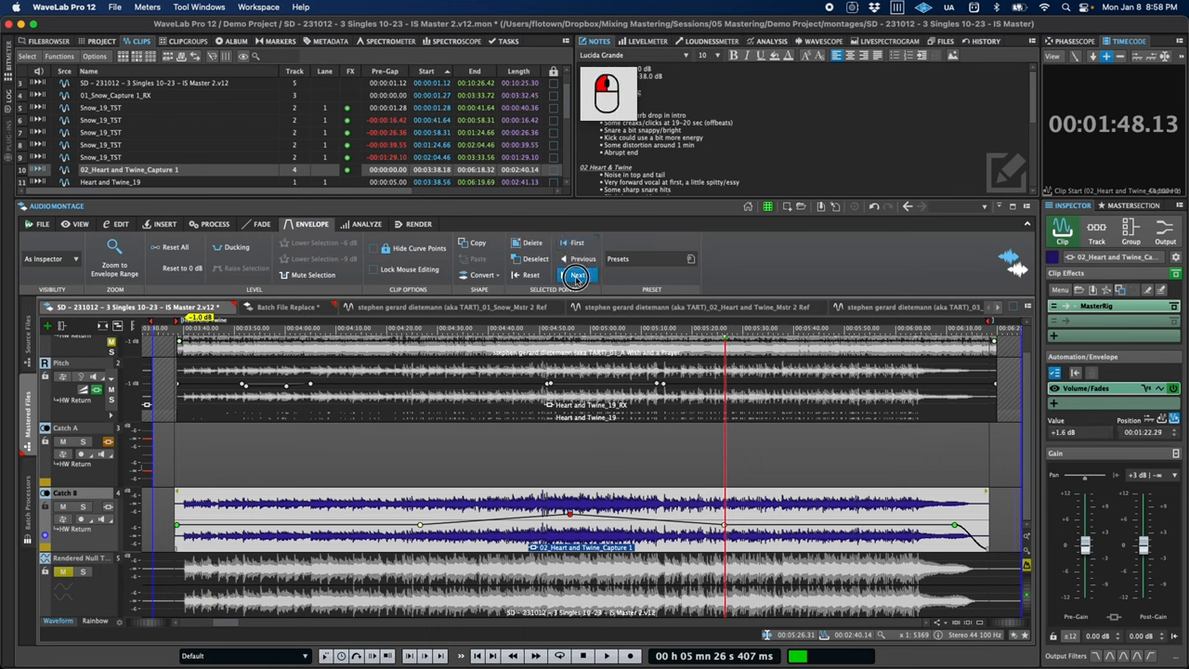
pyautogui.click(320, 242)
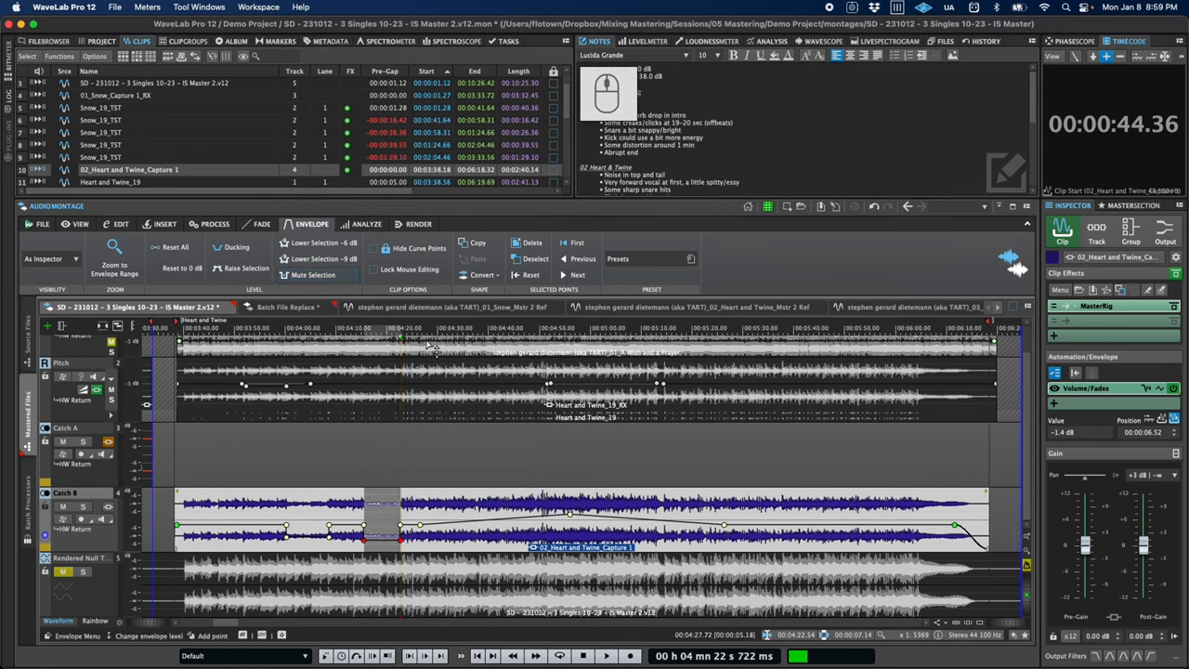
pyautogui.click(119, 223)
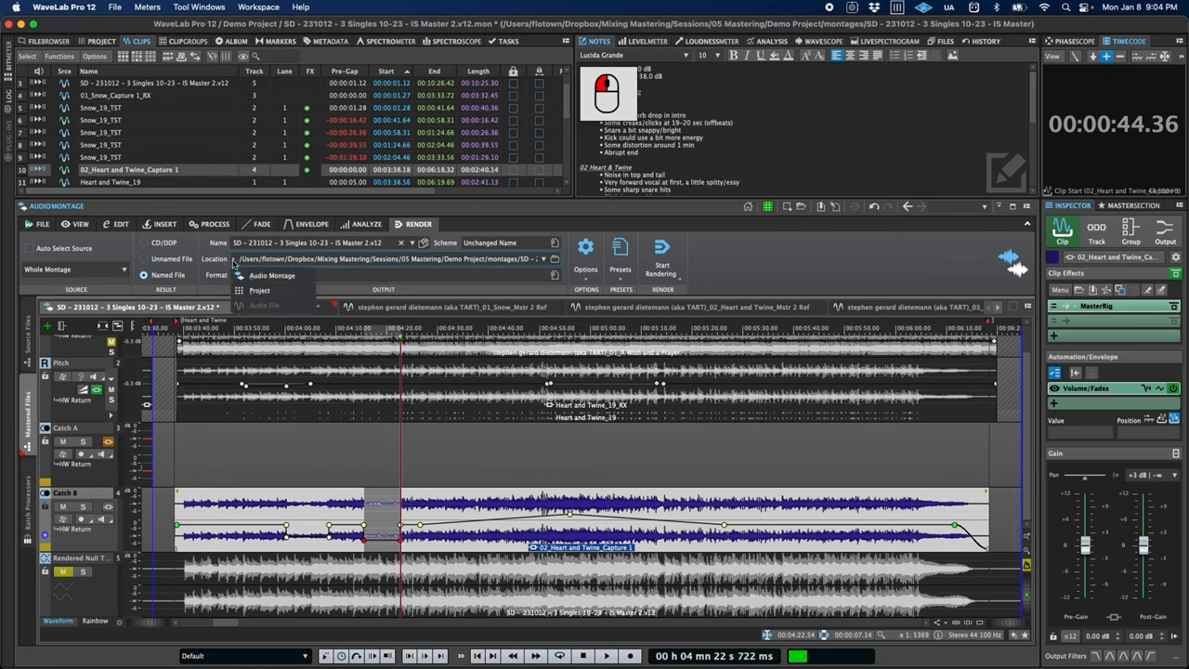
# Set render Location to Audio Montage (/renderings) and review the Track and Output effects in the Inspector.
pyautogui.click(271, 275)
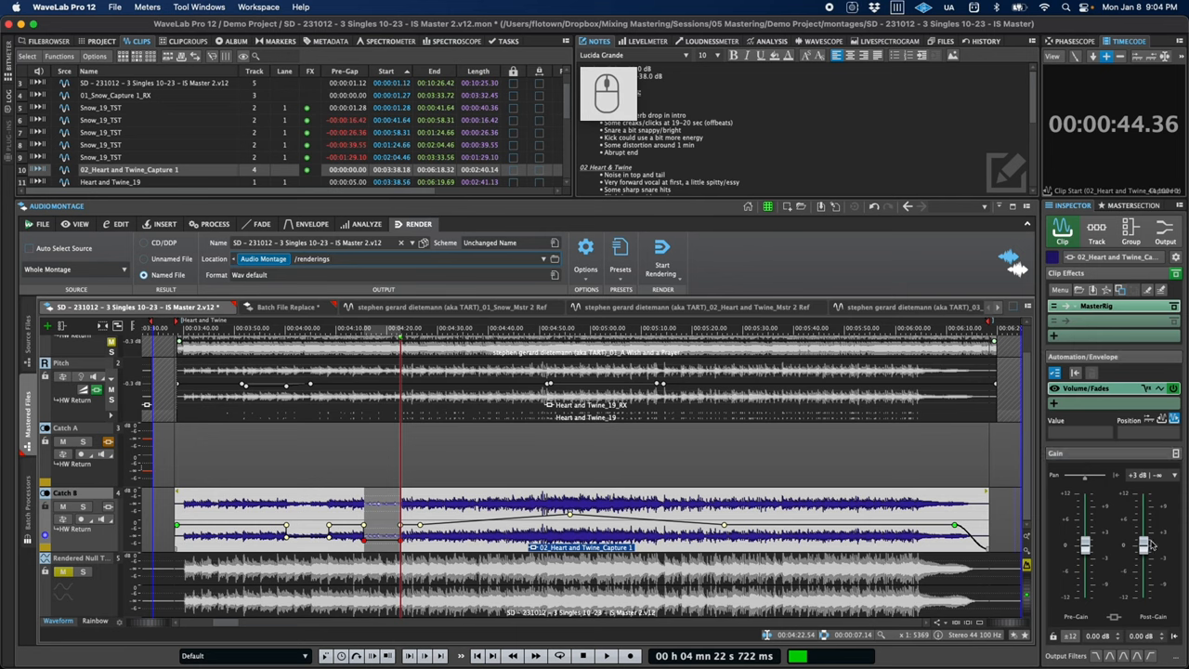
pyautogui.click(1097, 230)
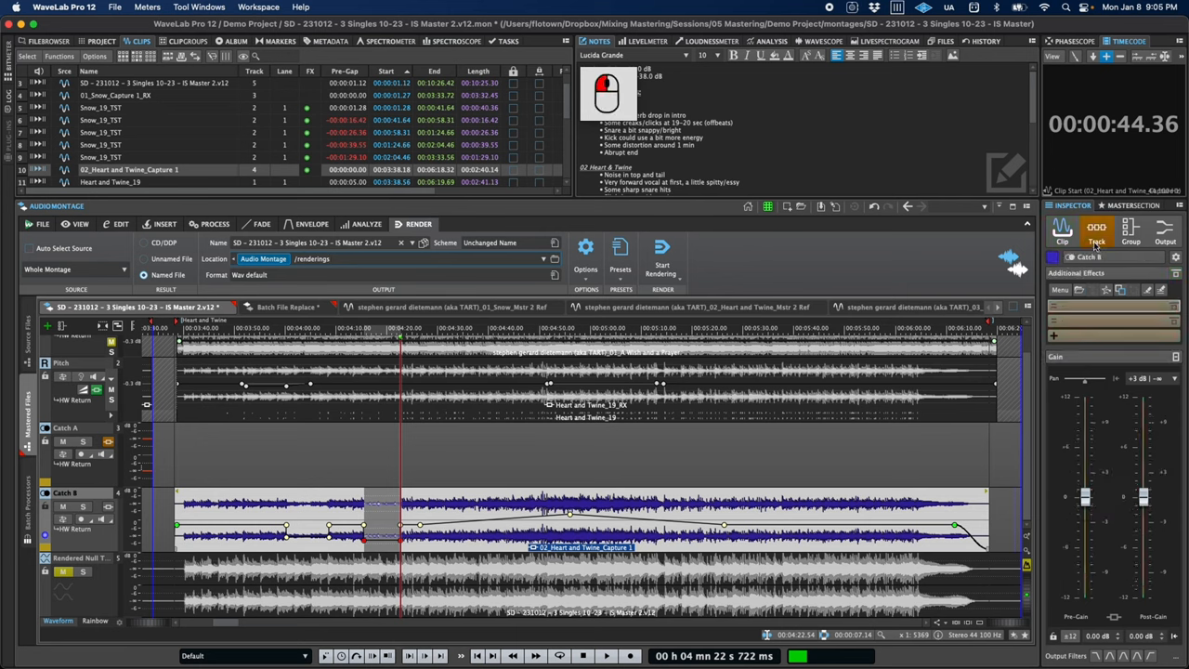
pyautogui.click(1130, 230)
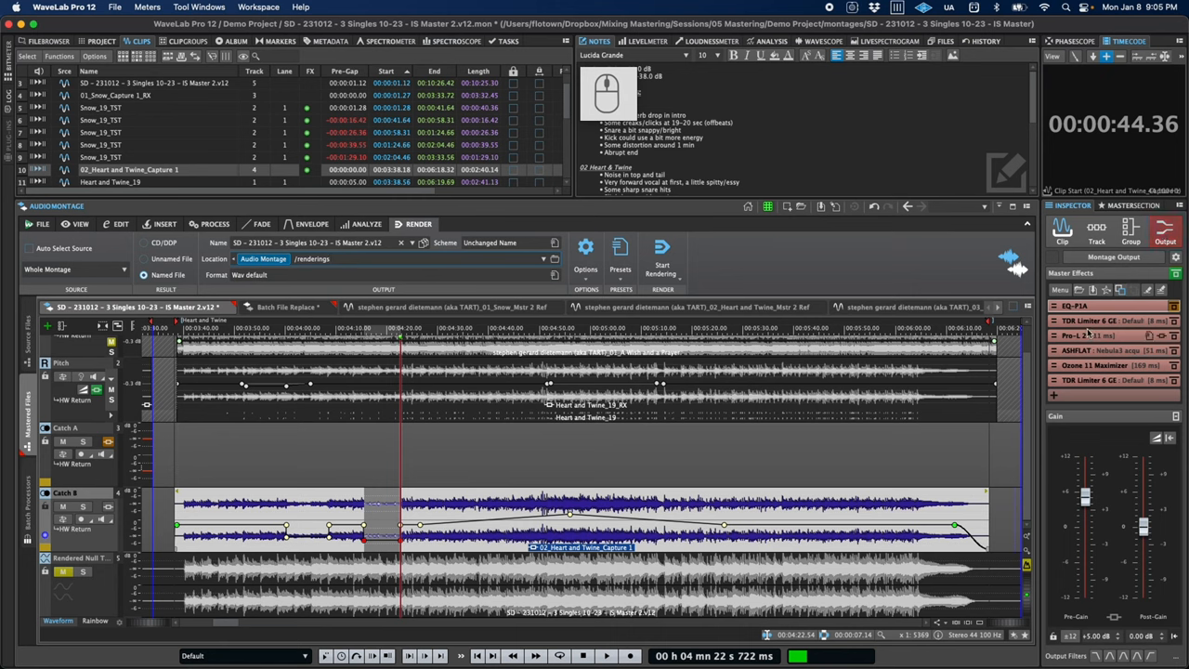
pyautogui.click(1074, 305)
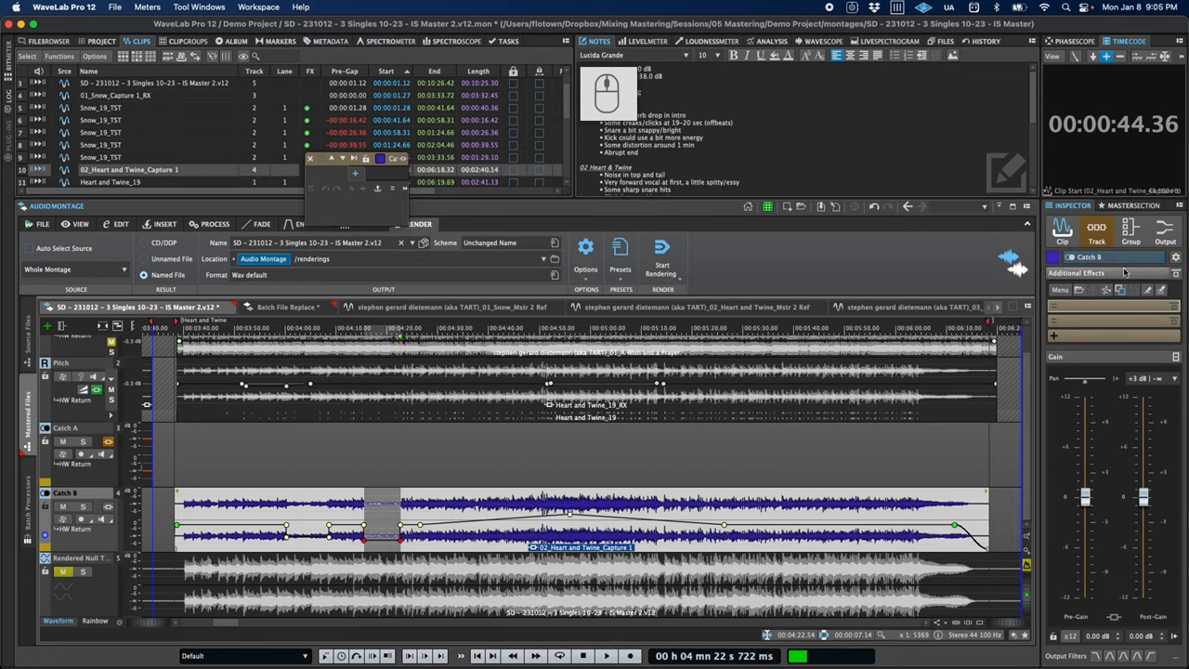
pyautogui.click(80, 223)
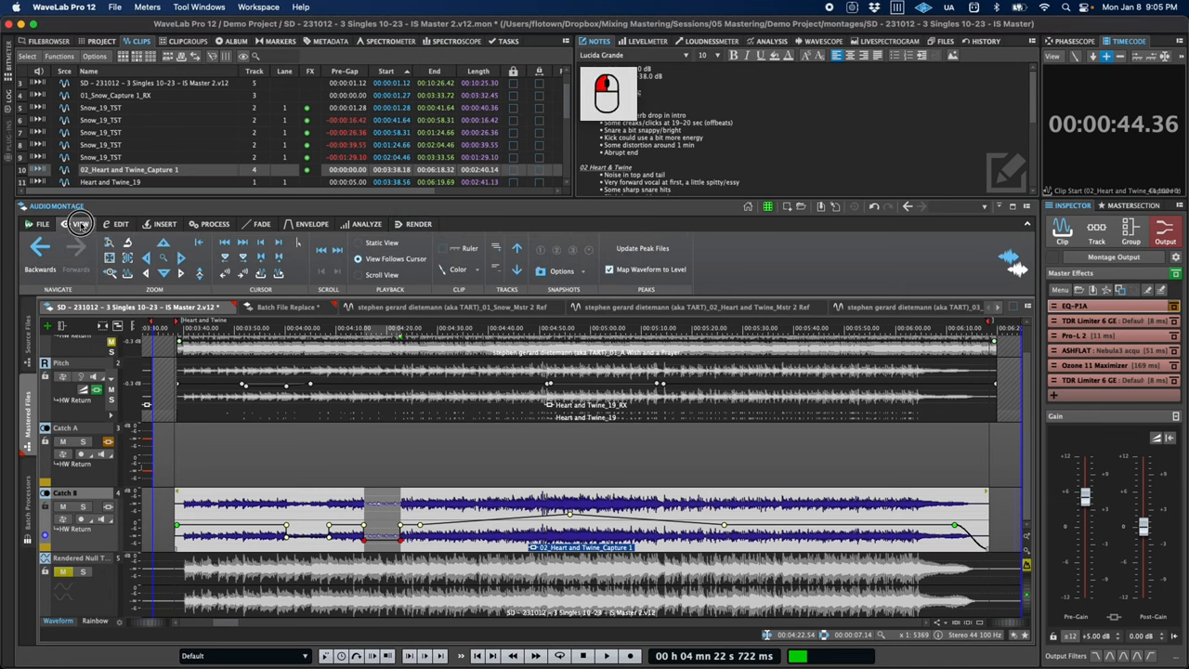
# Check the clip Color palette, then bring up the Snow Mstr 2 Ref file in the audio editor.
pyautogui.click(461, 269)
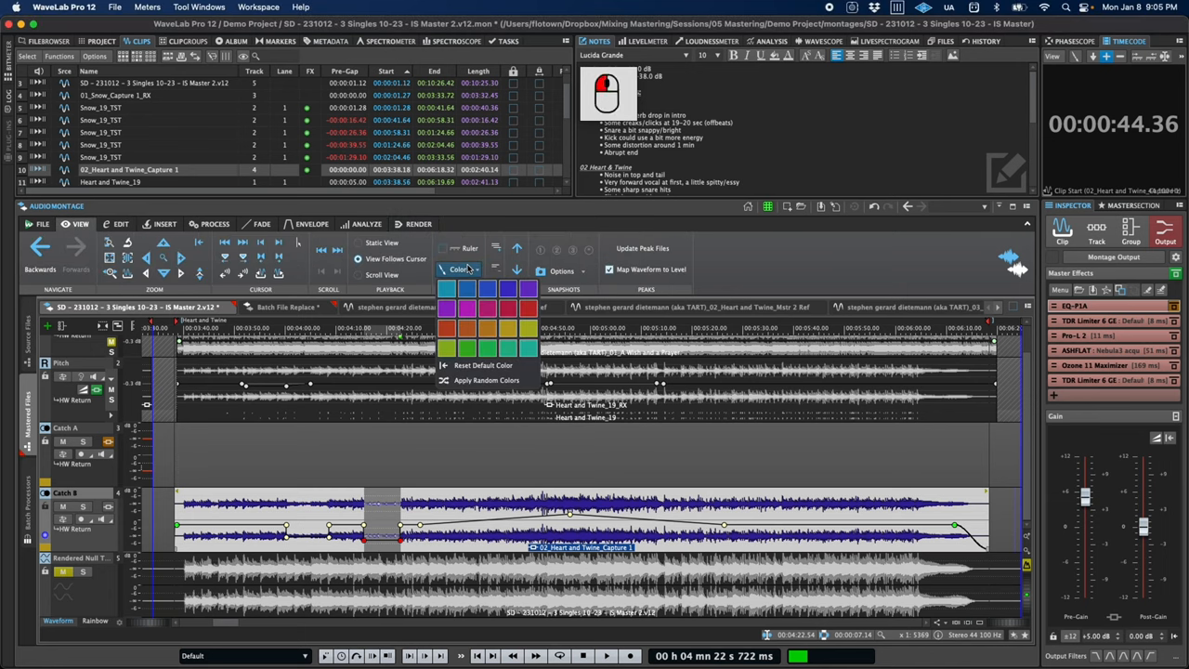
pyautogui.moveTo(487, 381)
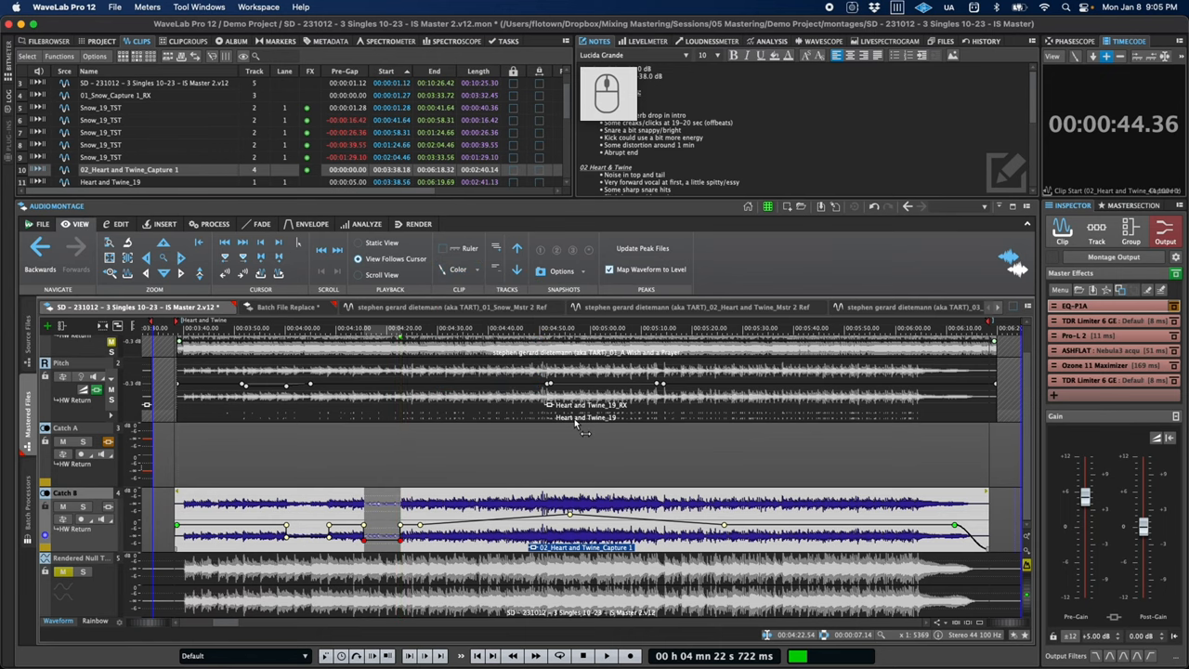
pyautogui.scroll(-3)
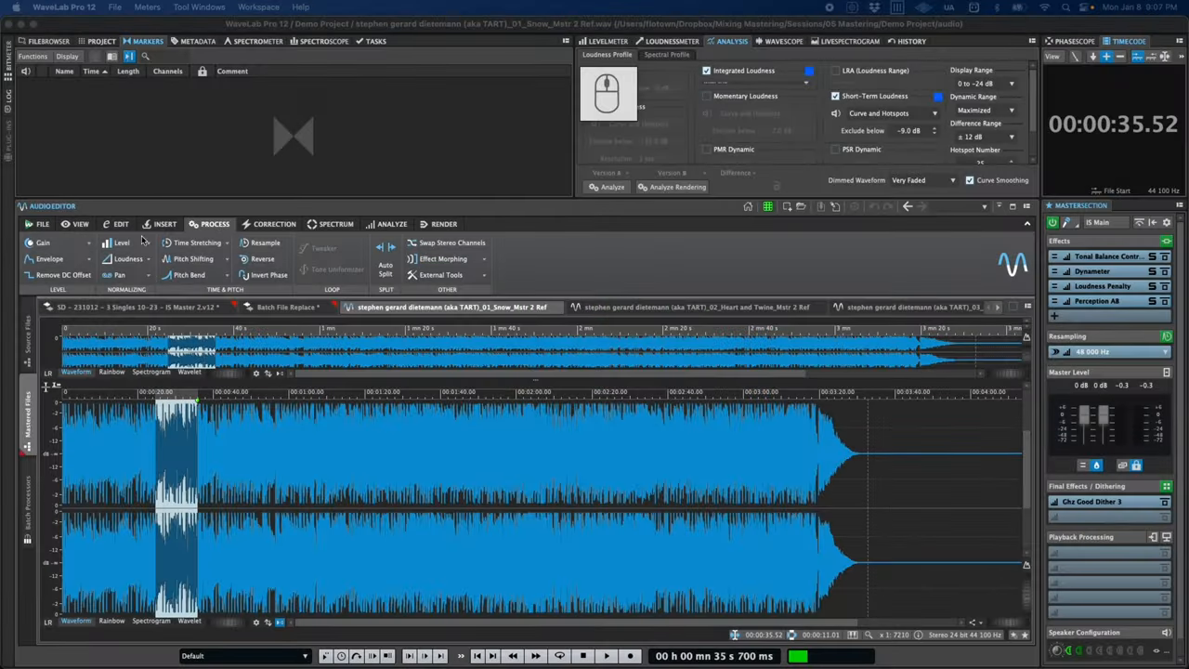
# Switch the Snow master reference display from waveform to the Spectrum spectrogram view.
pyautogui.click(43, 242)
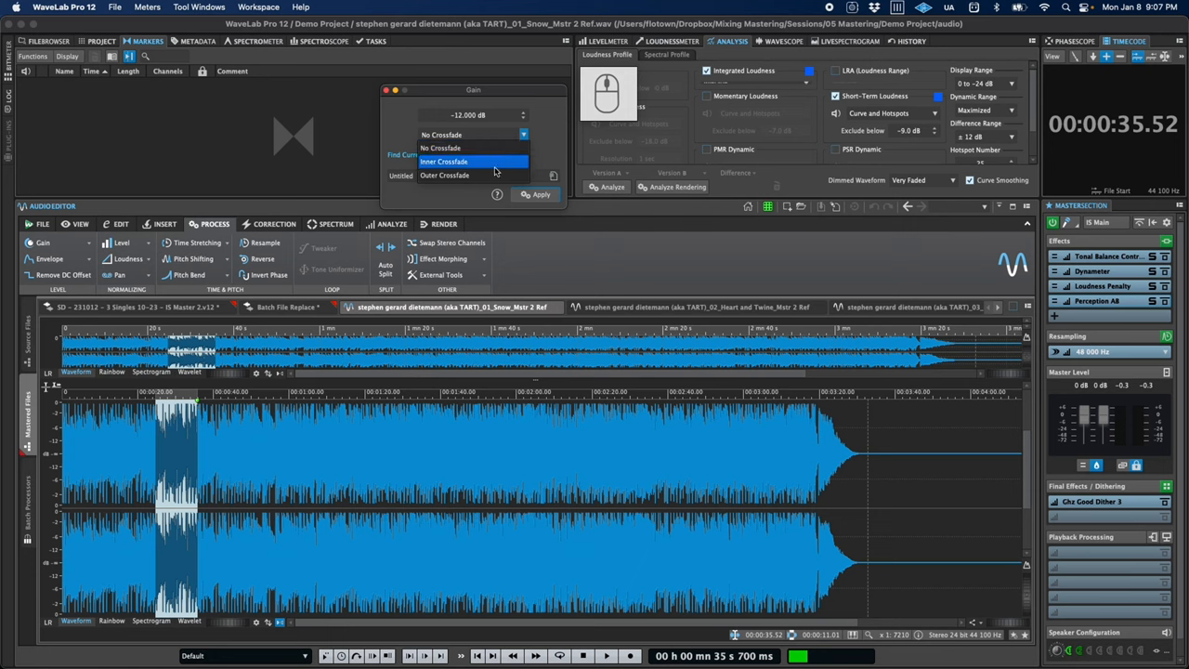
pyautogui.click(444, 162)
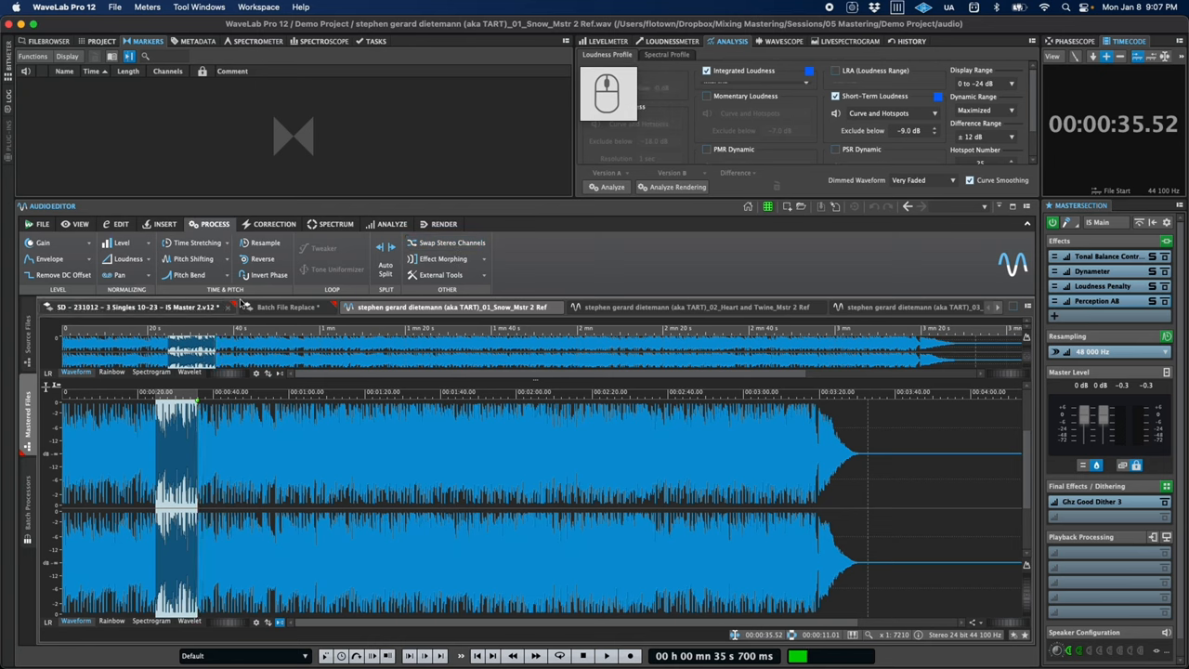
pyautogui.click(335, 223)
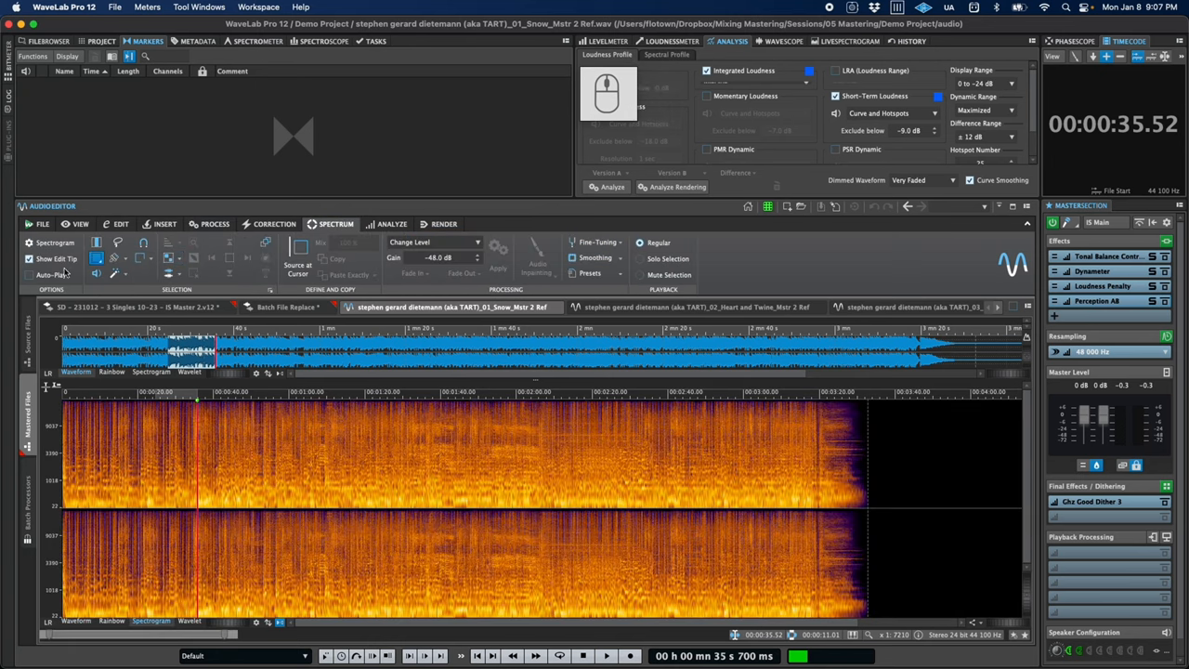
# In Spectrogram Options, choose the blue-to-orange colour scheme, frequency scale and waveform overlay.
pyautogui.click(29, 275)
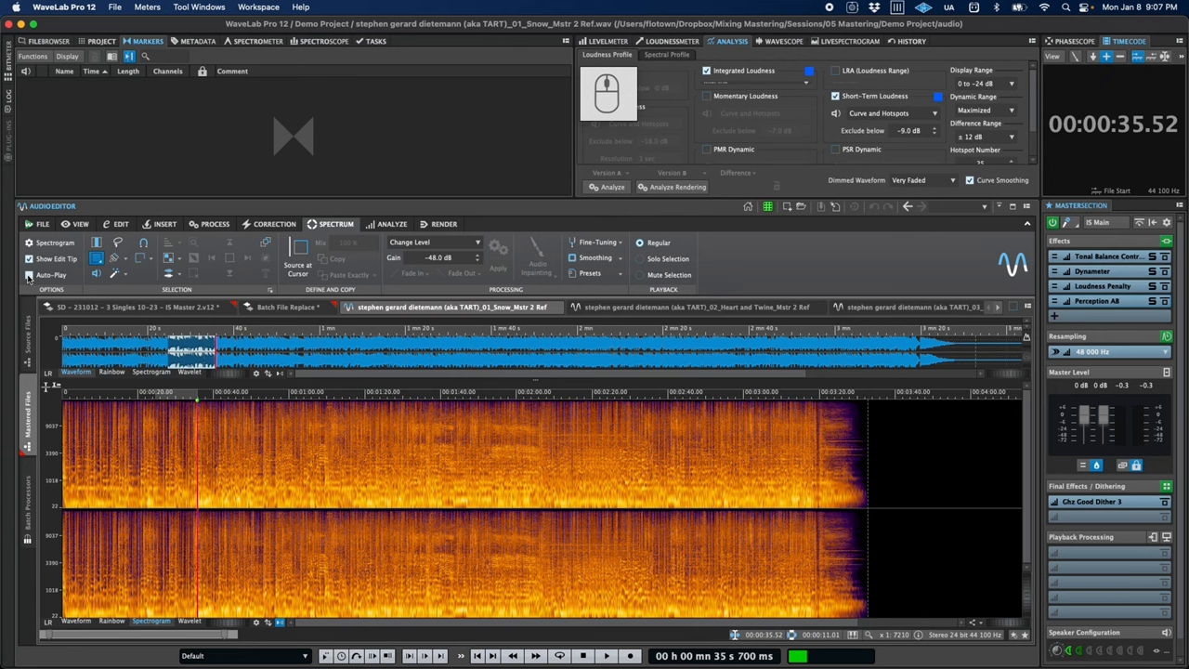
pyautogui.moveTo(214, 431)
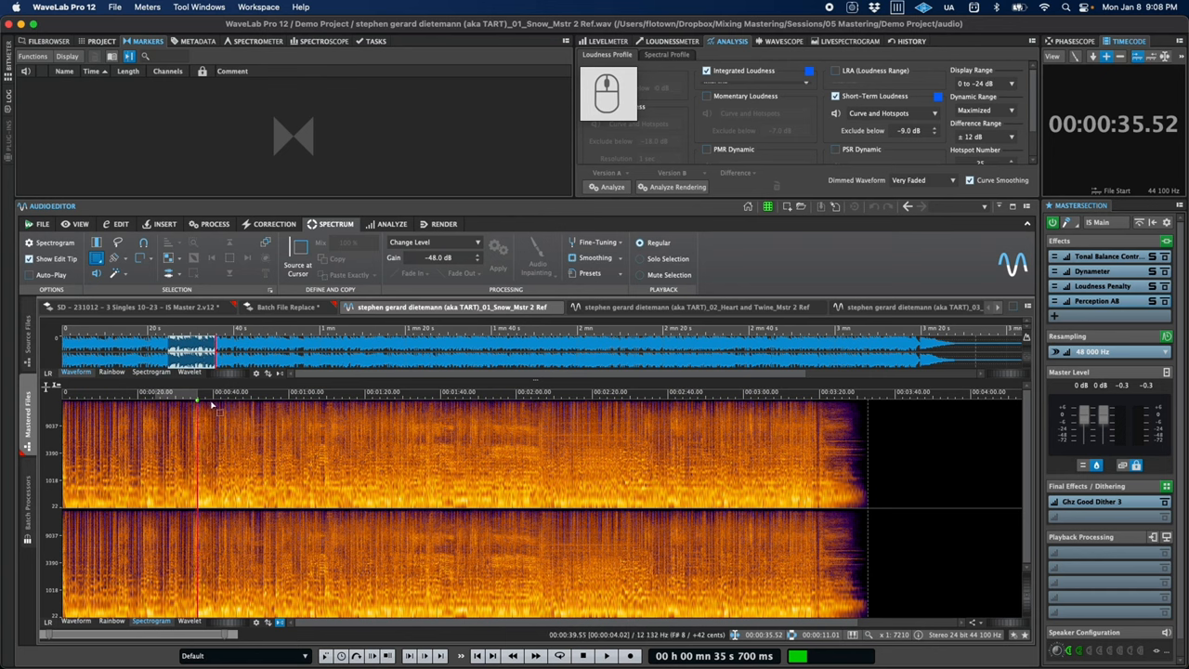
pyautogui.rightClick(232, 390)
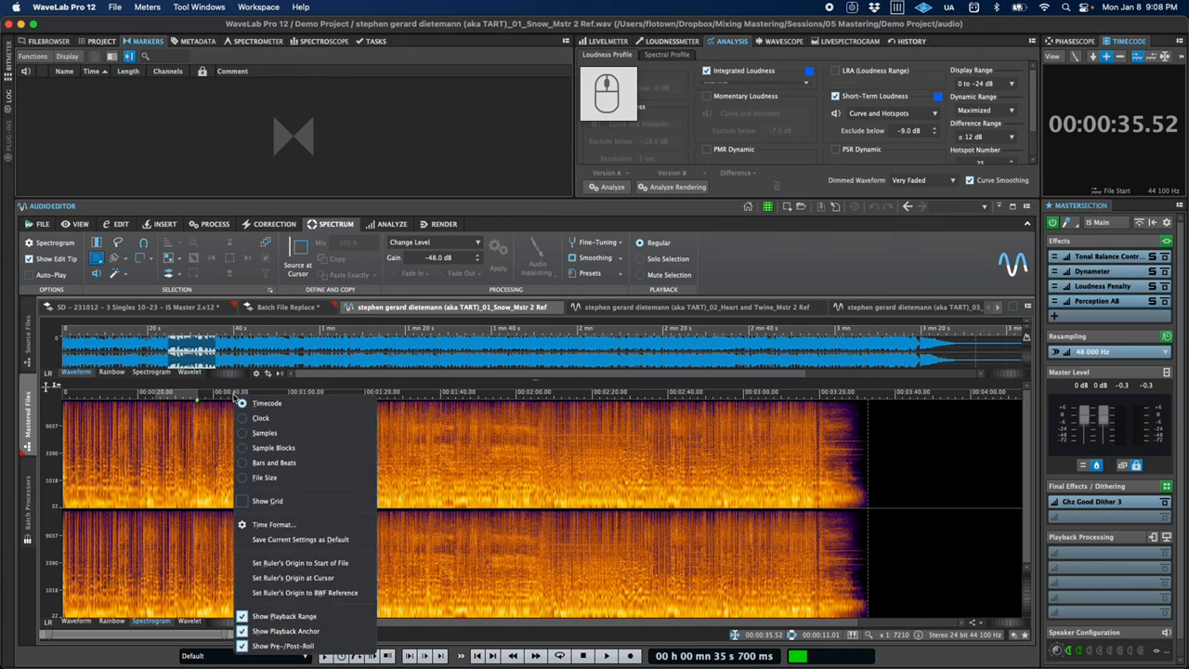
pyautogui.click(286, 489)
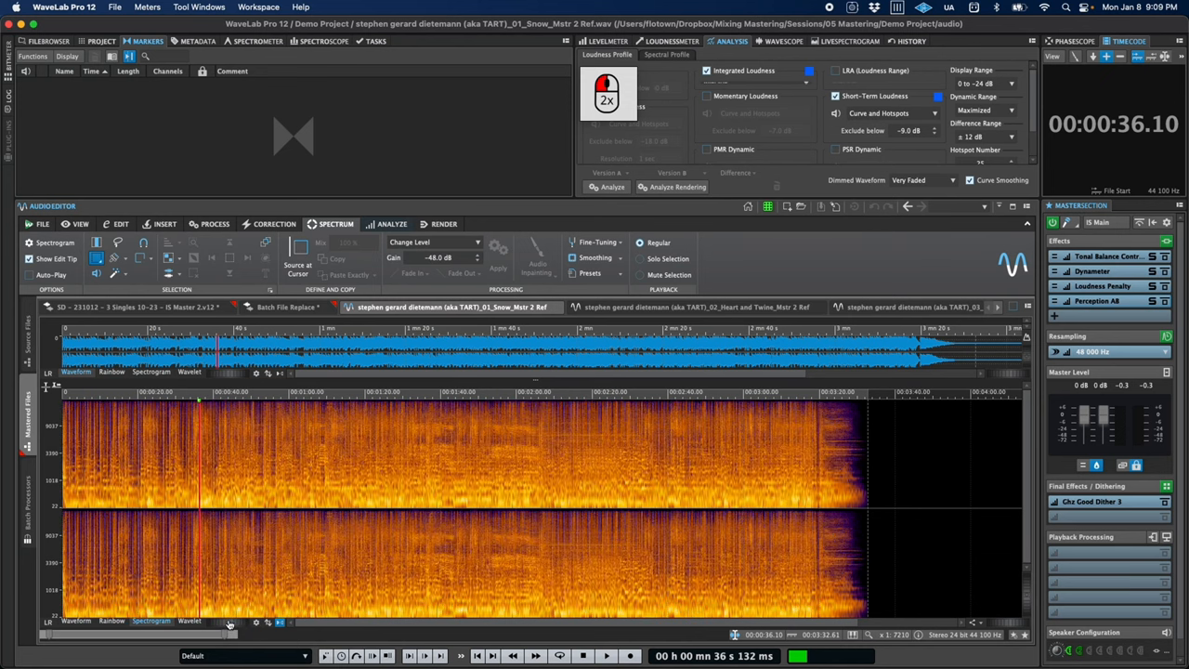
pyautogui.click(190, 621)
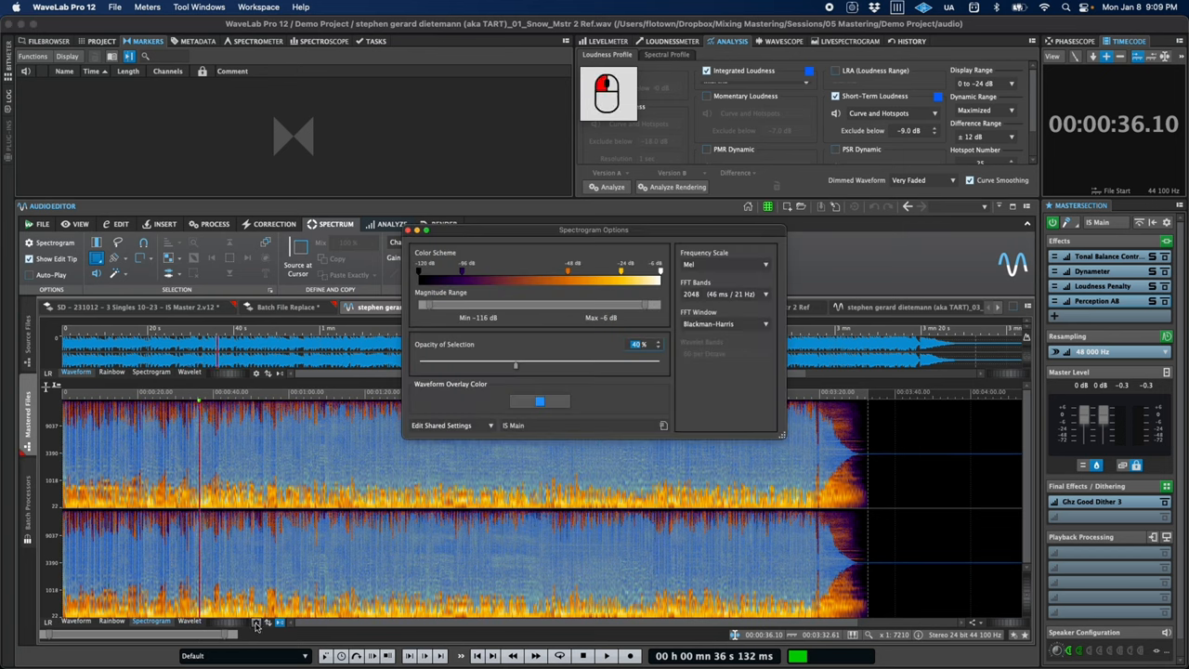
pyautogui.click(539, 402)
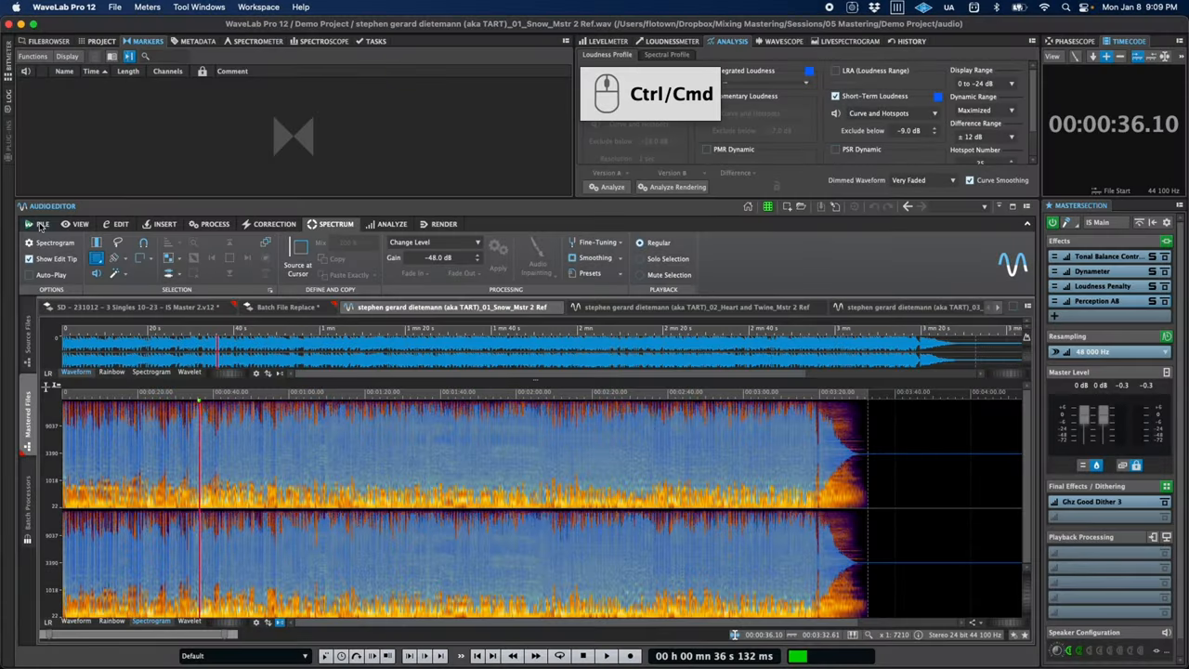
# Review the Global Display cursor preferences, then return to the three-singles audio montage.
pyautogui.click(41, 223)
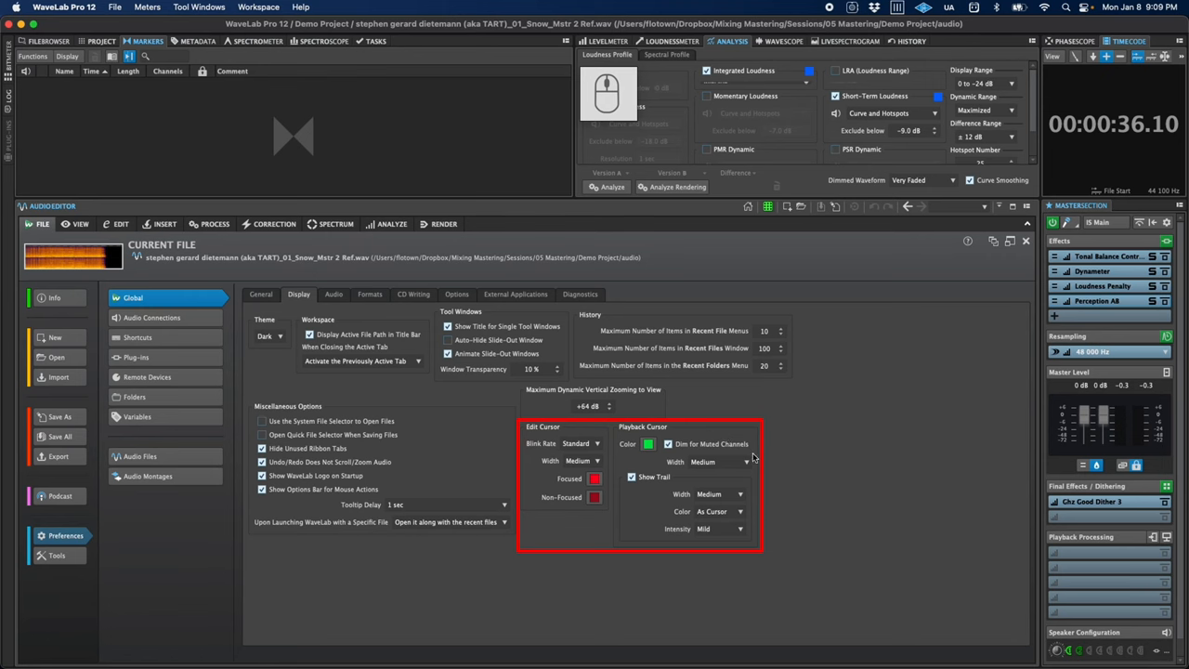
pyautogui.moveTo(691, 498)
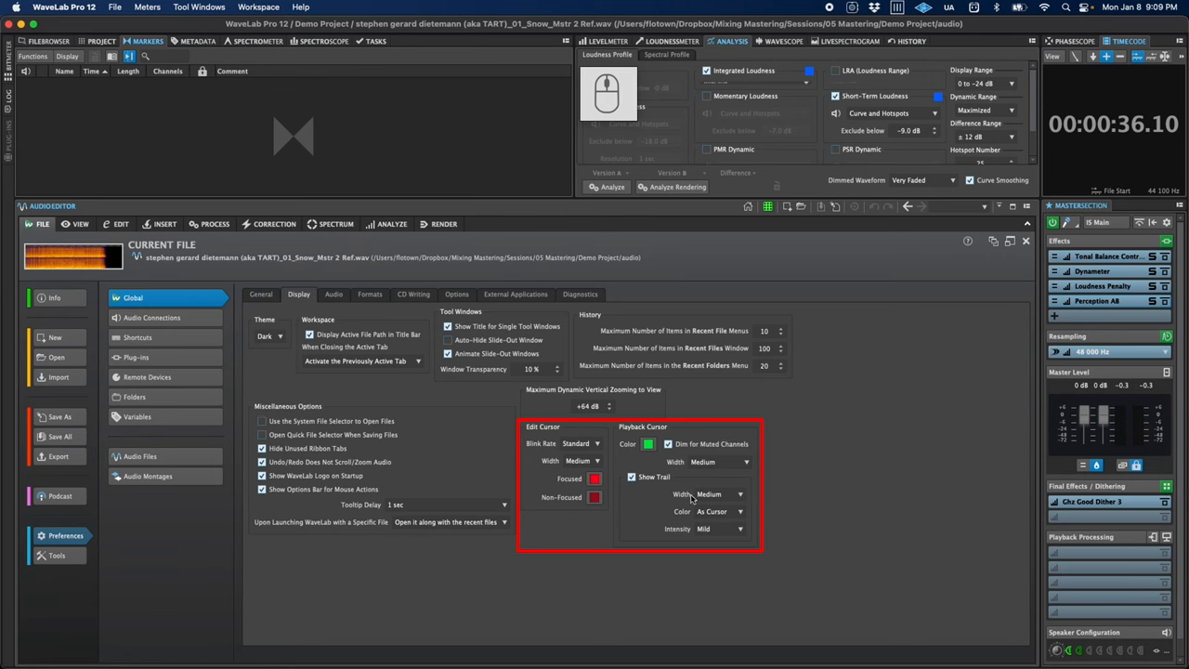
pyautogui.click(717, 462)
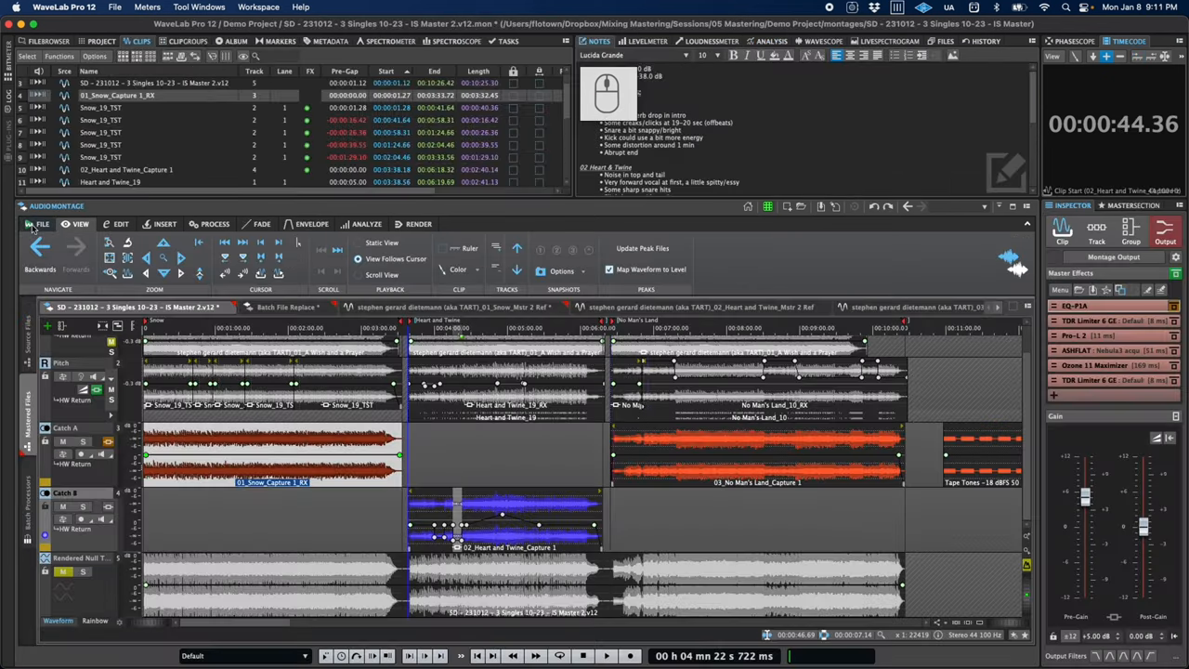
# Zoom the montage tracks and bring up the Batch Processor with its plug-in chain.
pyautogui.click(484, 502)
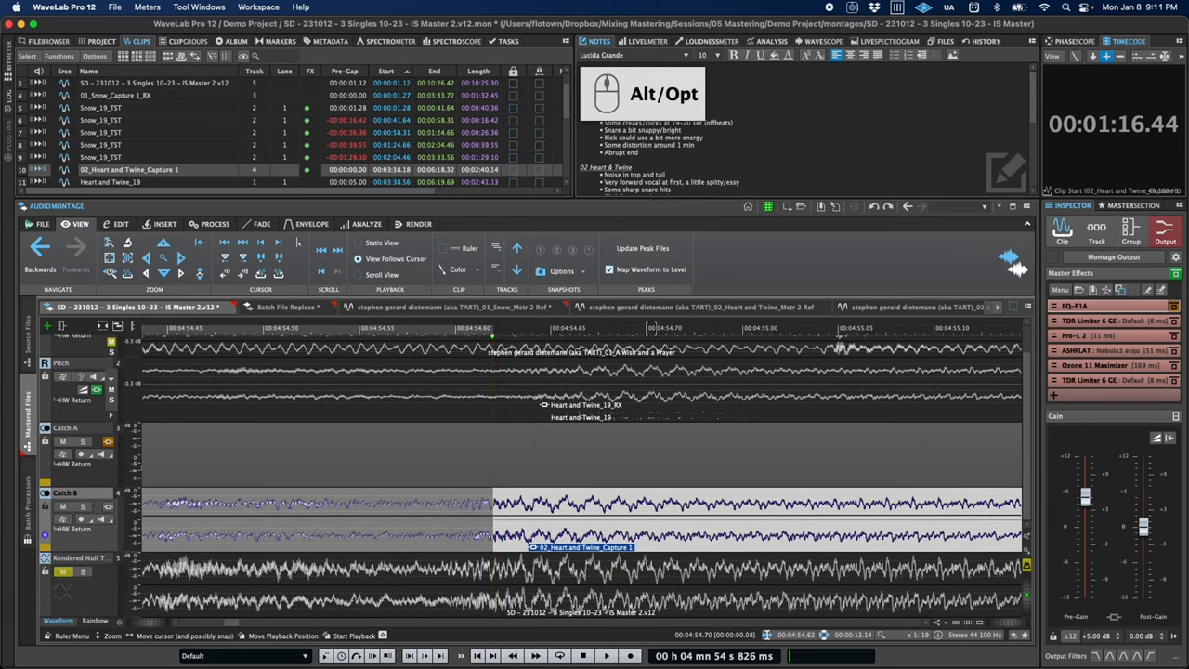
pyautogui.click(641, 331)
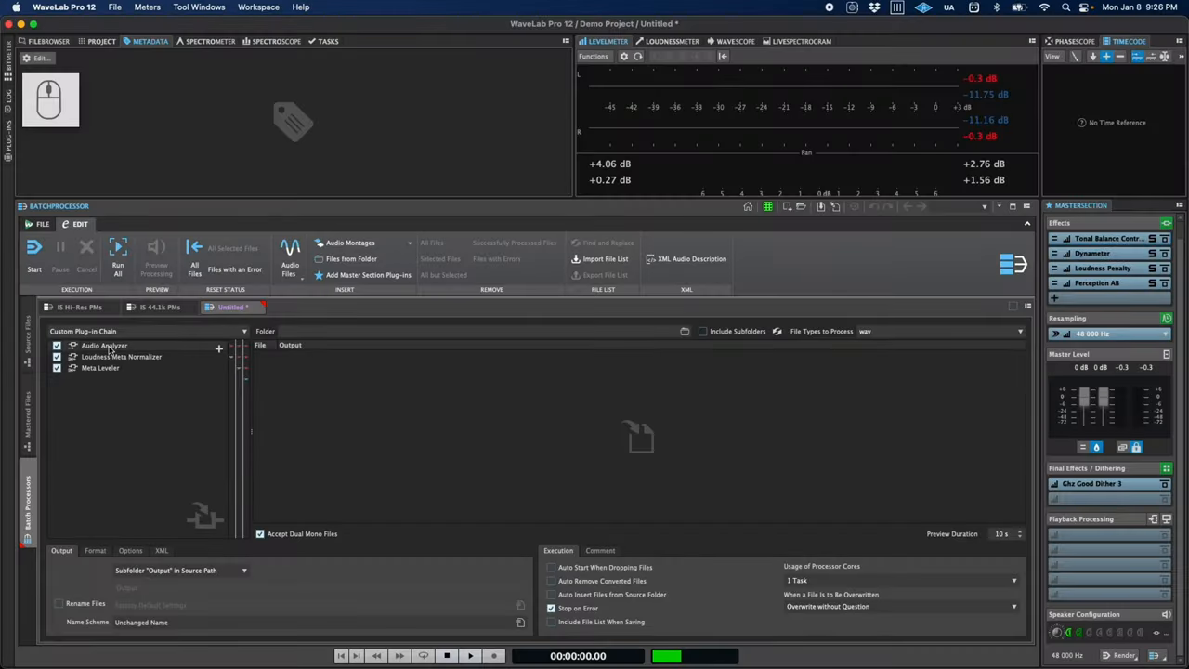
# Review the Audio Analyzer settings and add the Master Section plug-ins to the batch chain.
pyautogui.doubleClick(104, 346)
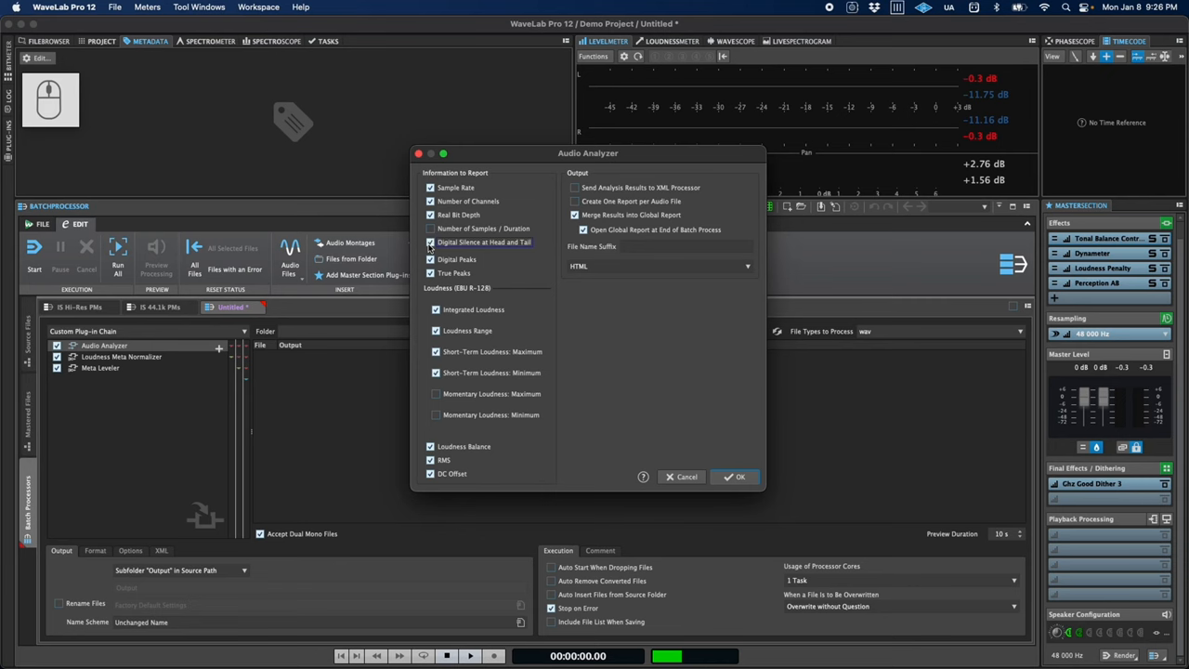
pyautogui.click(736, 476)
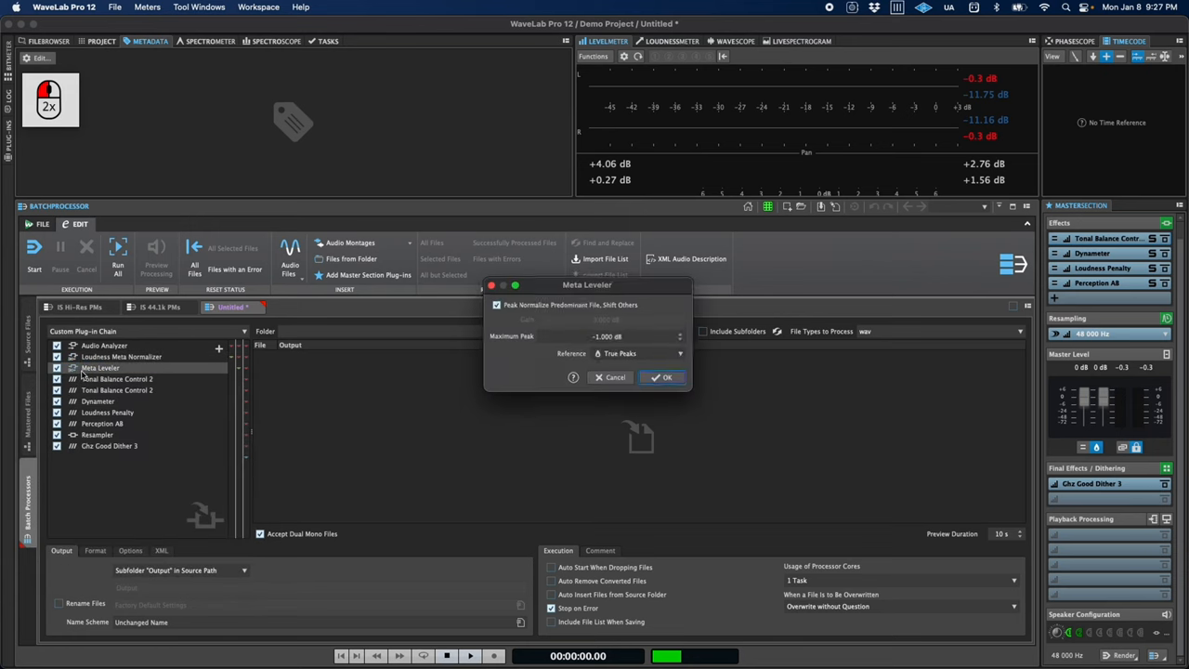
# Enable Peak Normalize in Meta Leveler, confirm it, and start the montage's Chapter Generator.
pyautogui.click(497, 304)
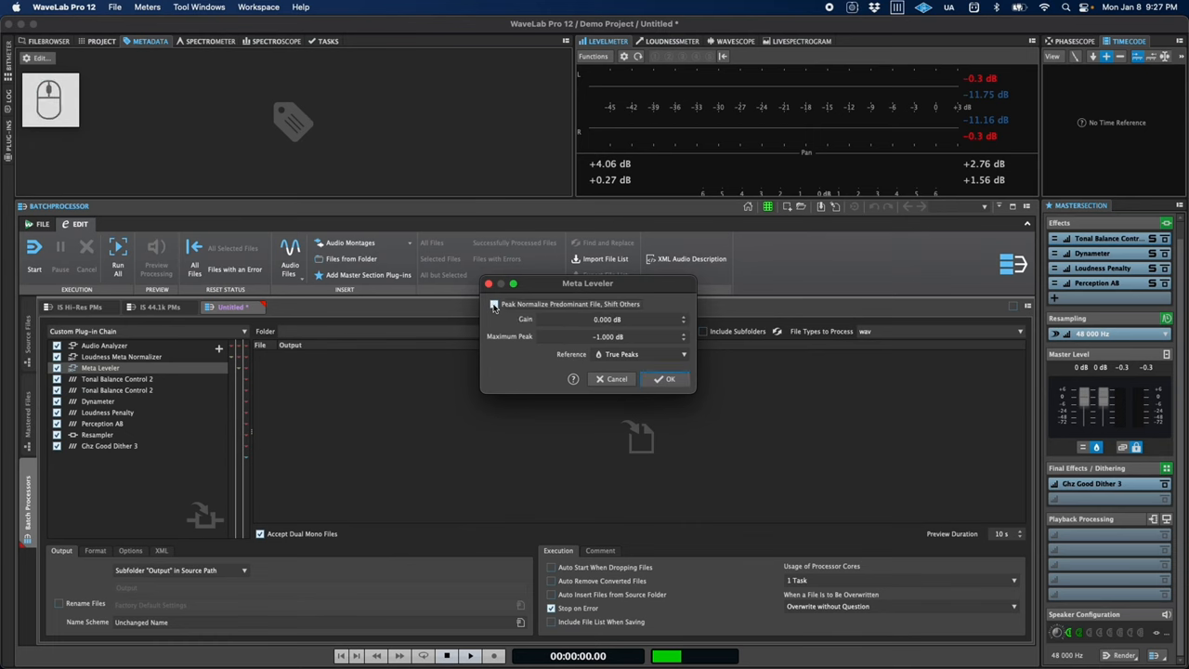
pyautogui.click(669, 379)
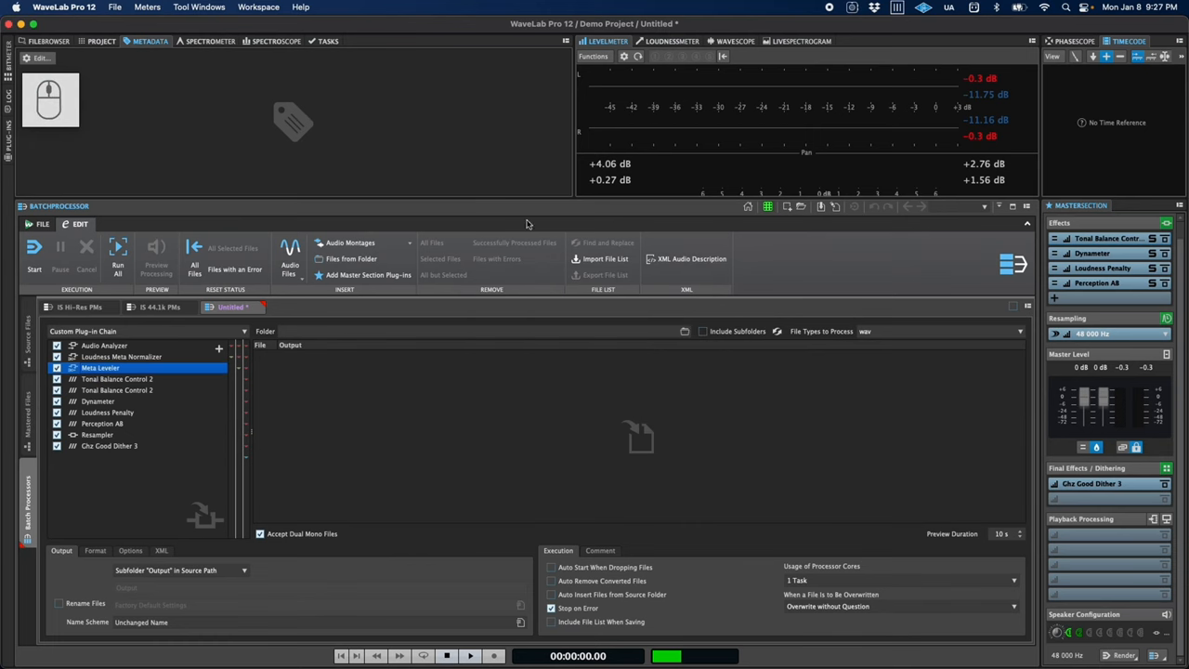
pyautogui.click(301, 7)
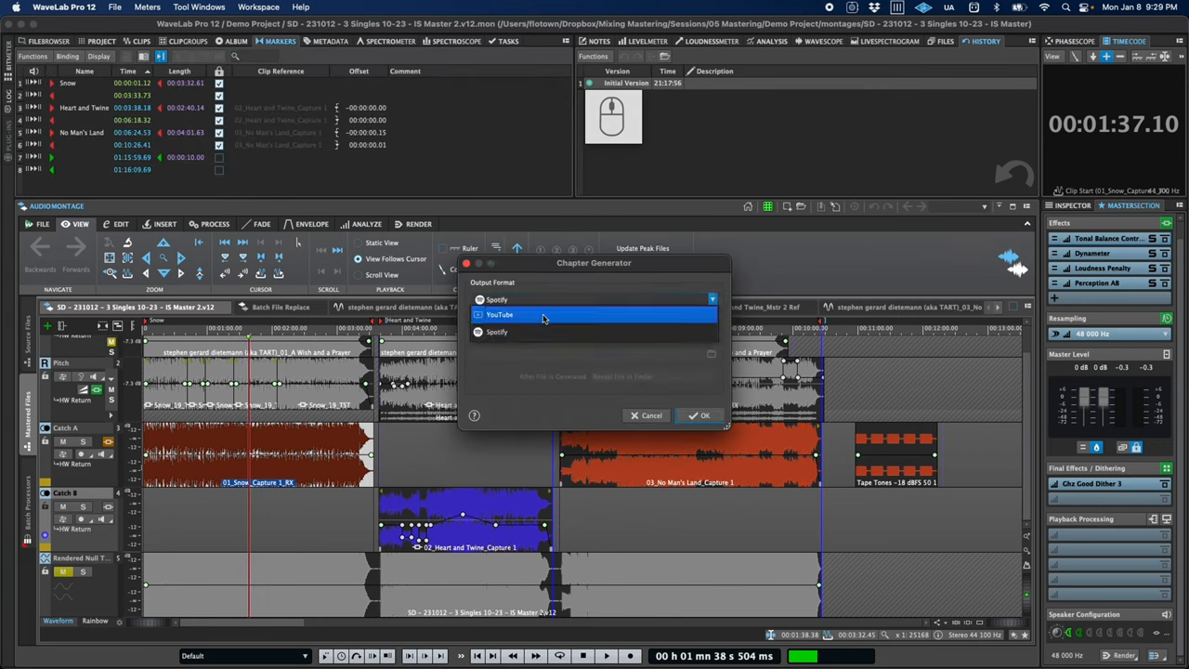
# Choose YouTube as the Chapter Generator's output format.
pyautogui.click(498, 314)
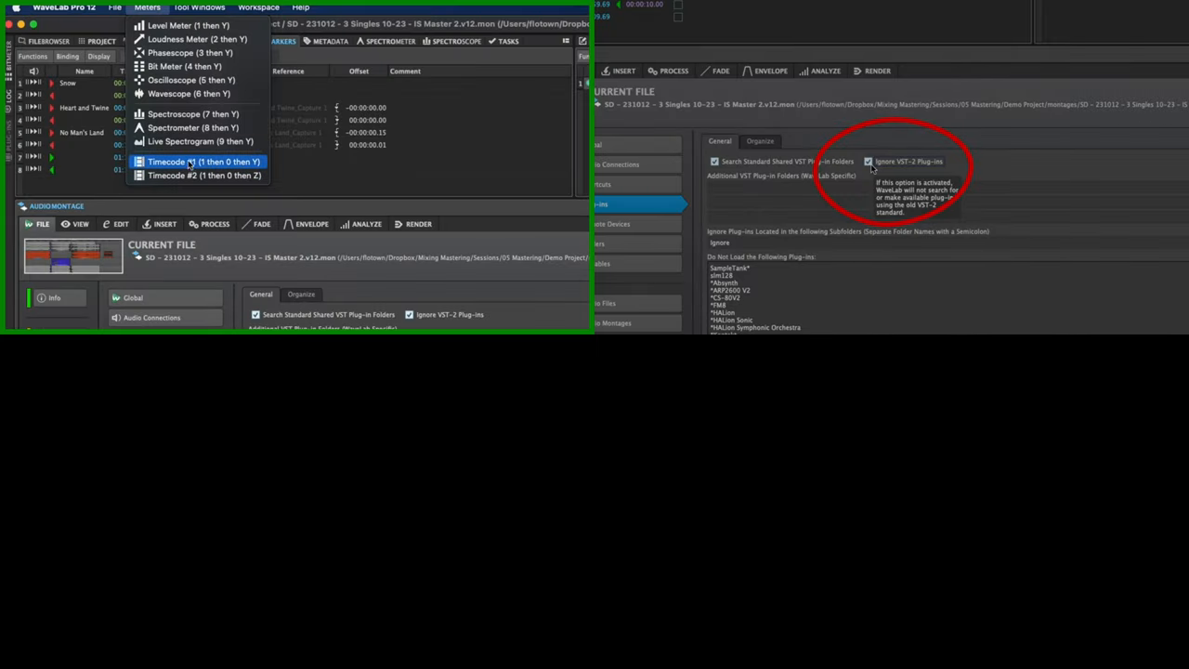
pyautogui.click(204, 160)
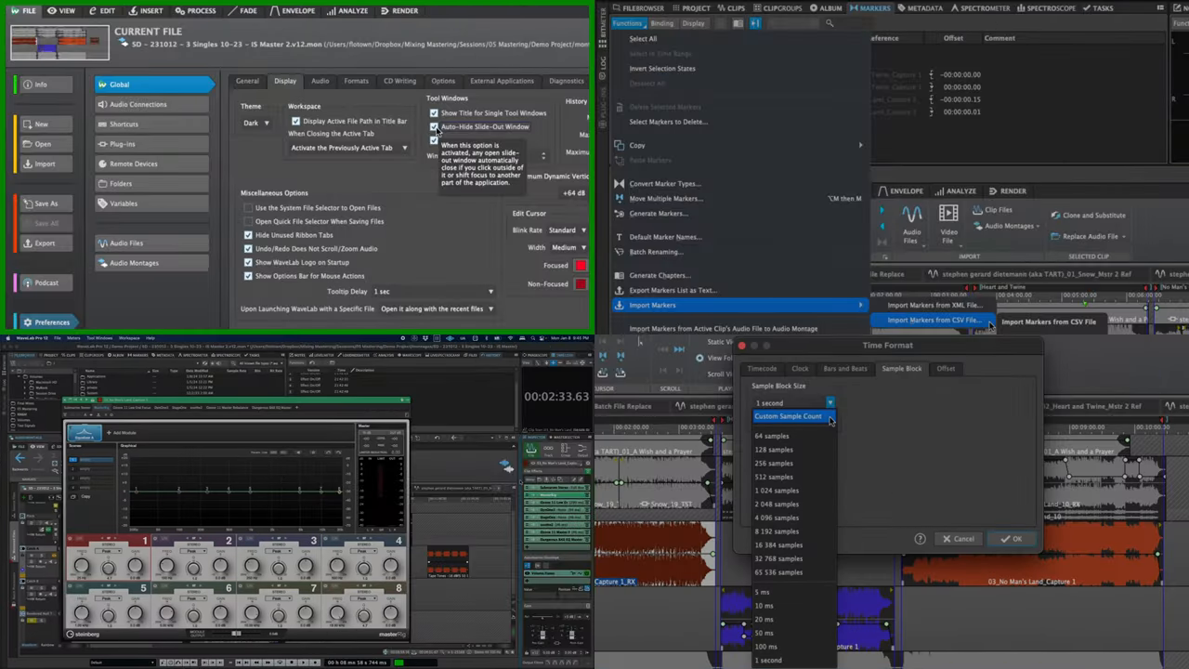
pyautogui.click(435, 126)
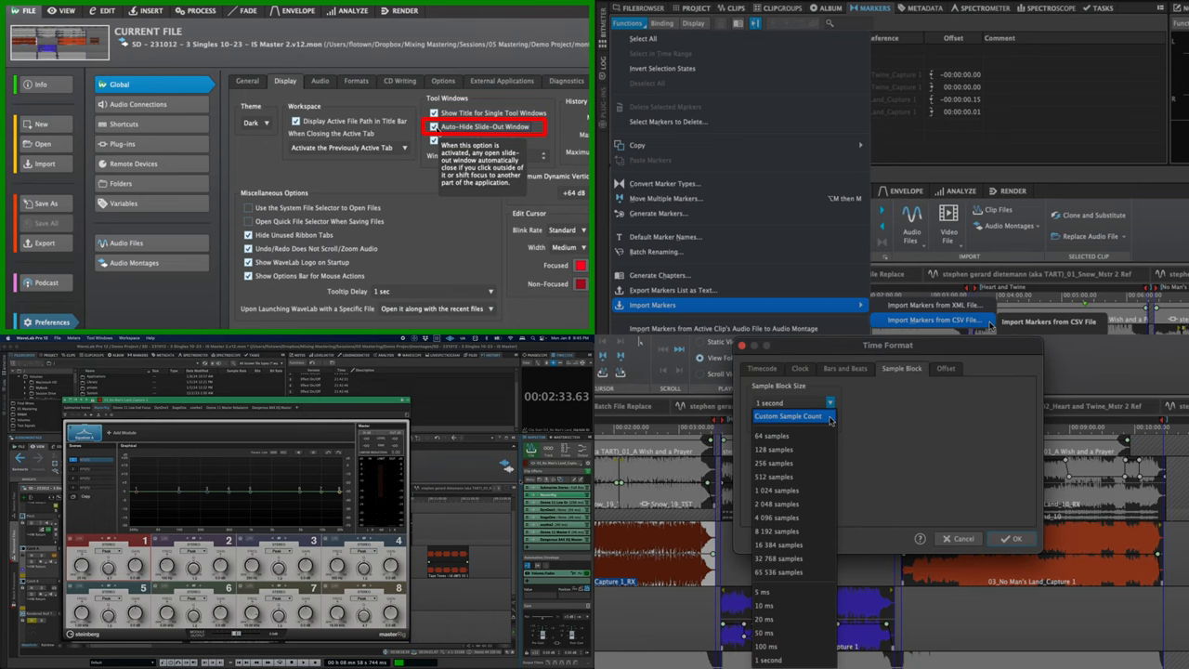